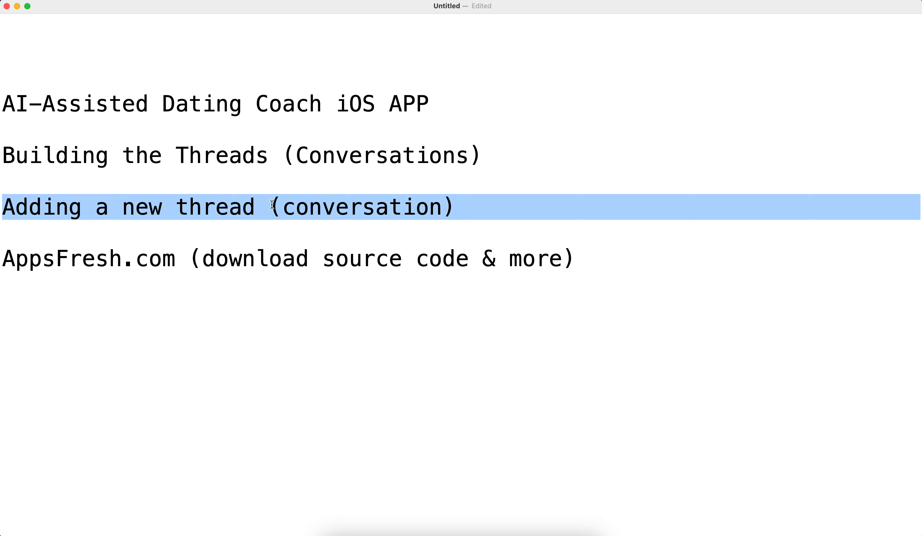
pyautogui.moveTo(332, 209)
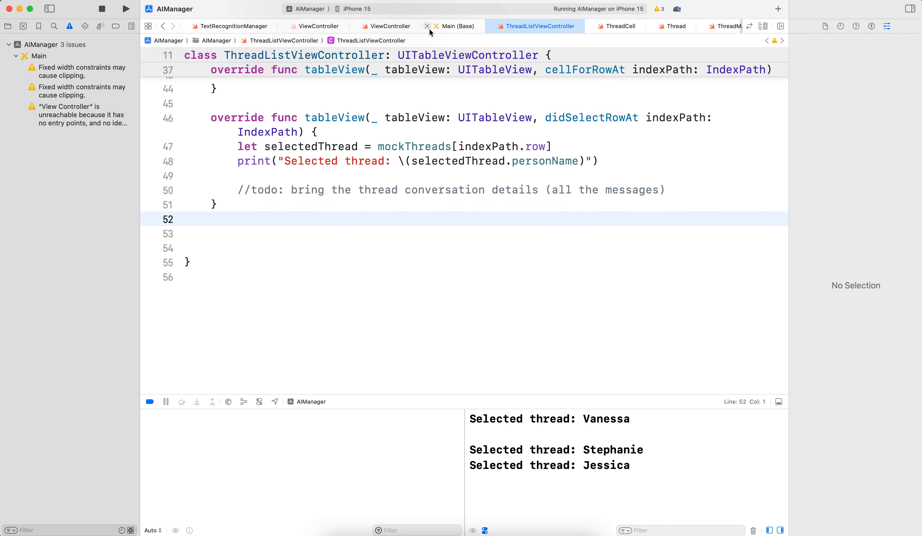
# - Show the Main storyboard and check the thread list scene's plus button class in the Identity inspector
pyautogui.click(453, 26)
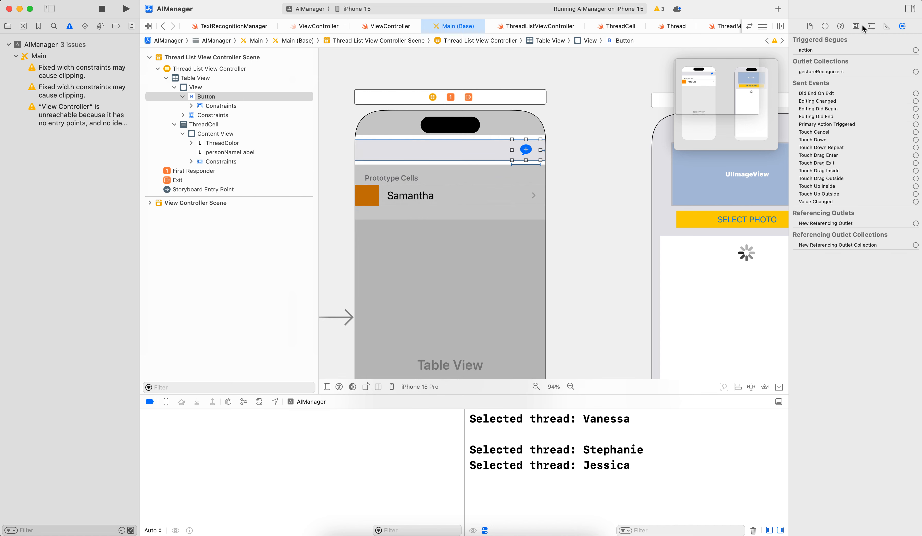
pyautogui.click(857, 25)
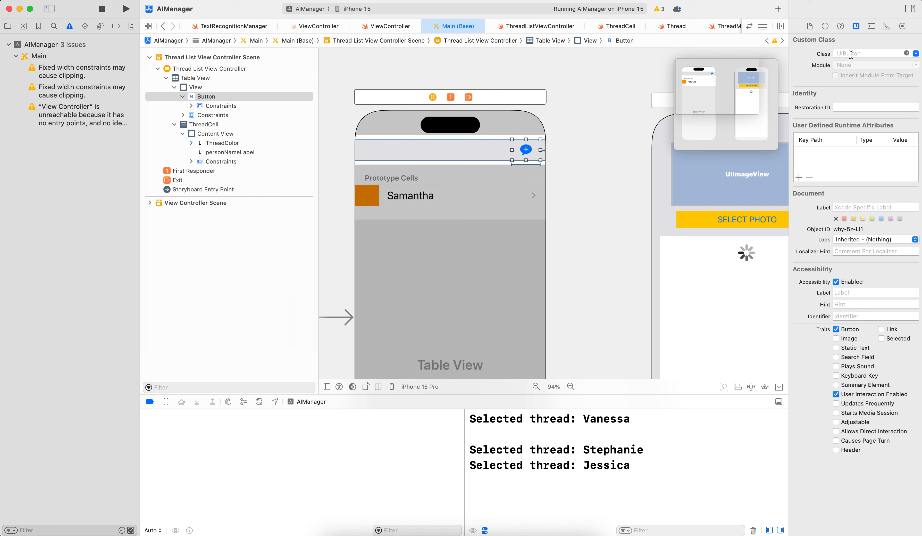
pyautogui.moveTo(662, 45)
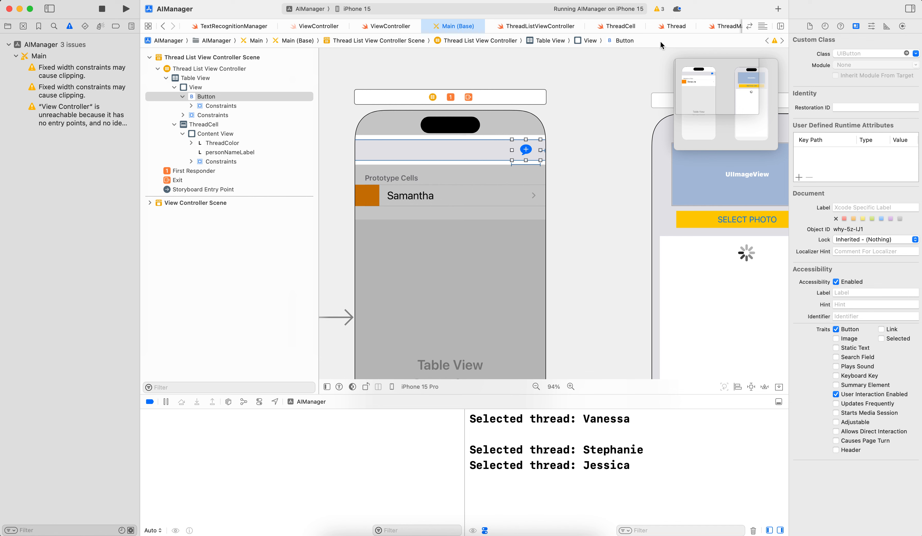
pyautogui.moveTo(376, 89)
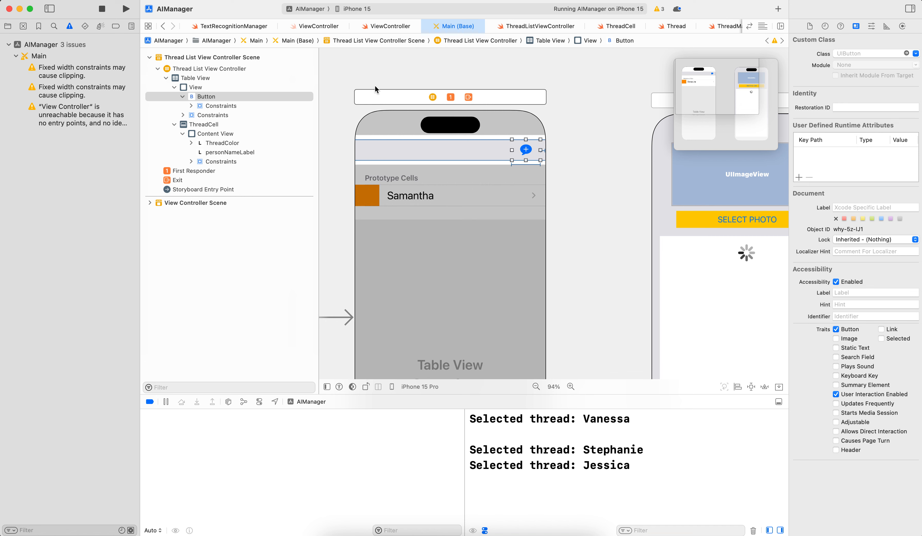
pyautogui.moveTo(510, 26)
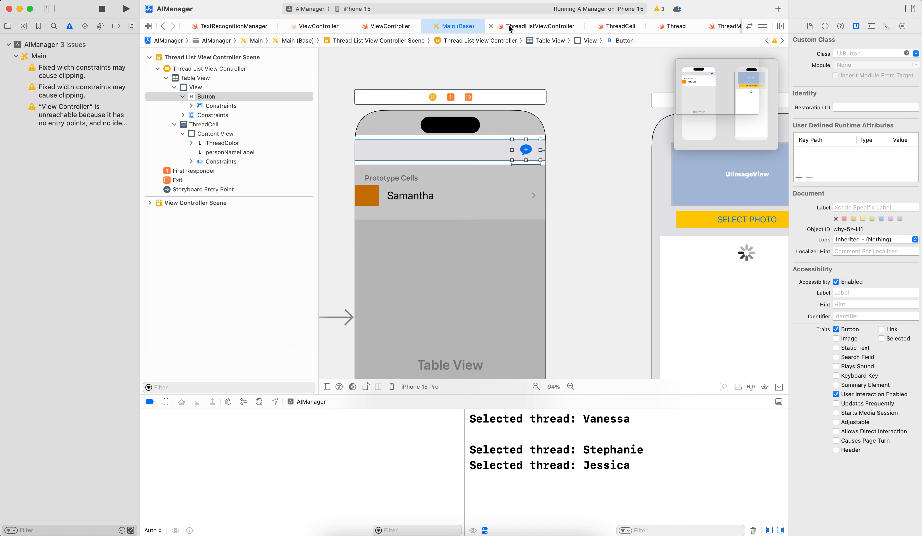
pyautogui.click(536, 26)
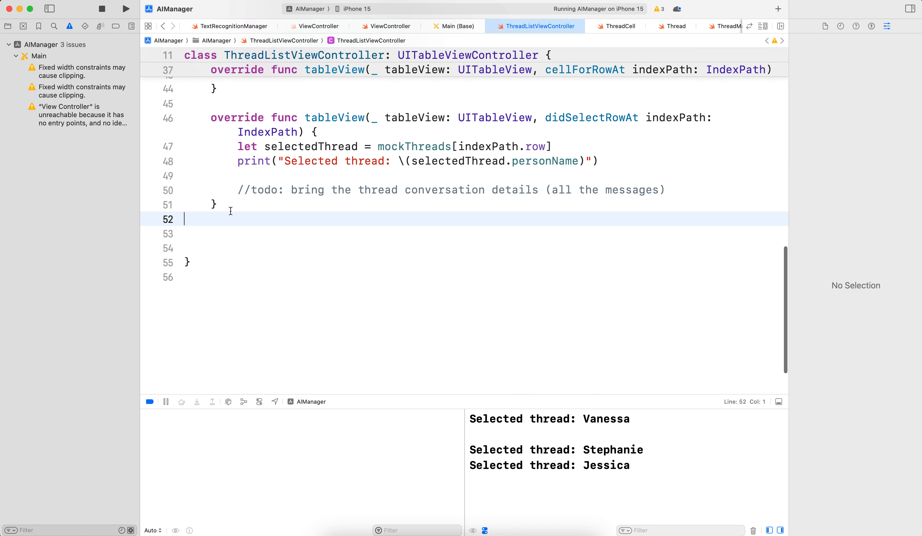
pyautogui.press('return')
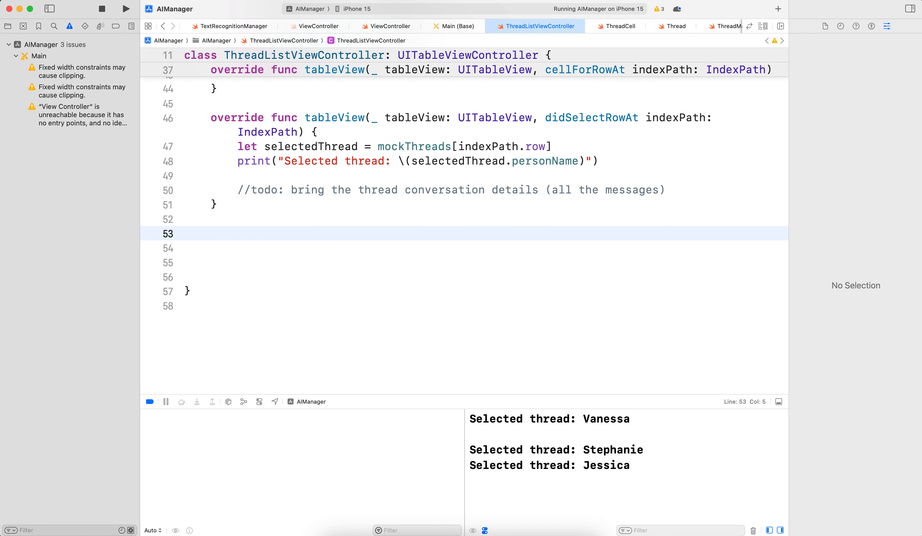
pyautogui.write('@')
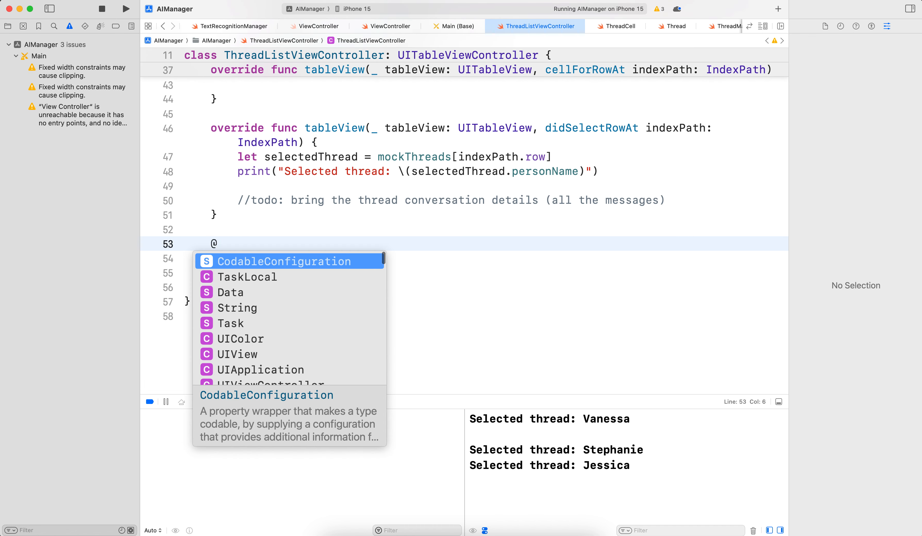
pyautogui.write('IBAction f')
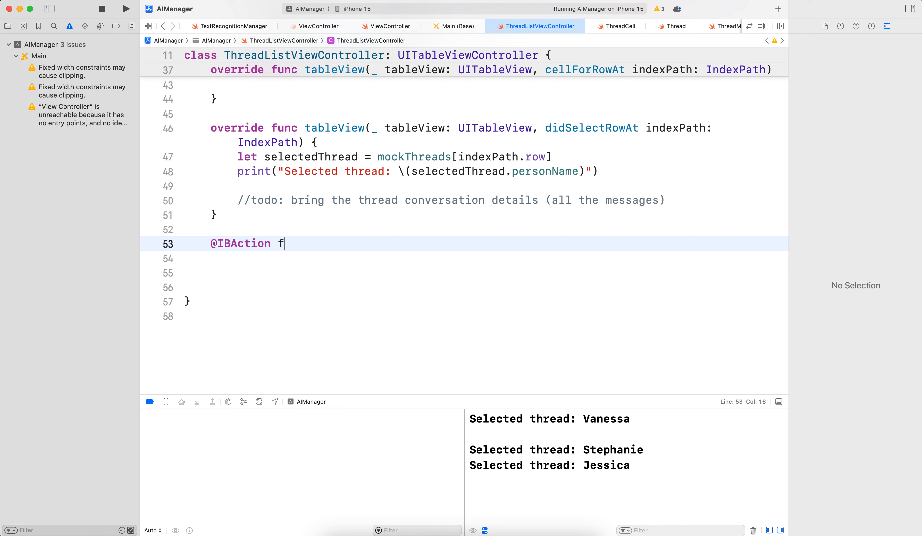
pyautogui.write('unc addButtonTapped(')
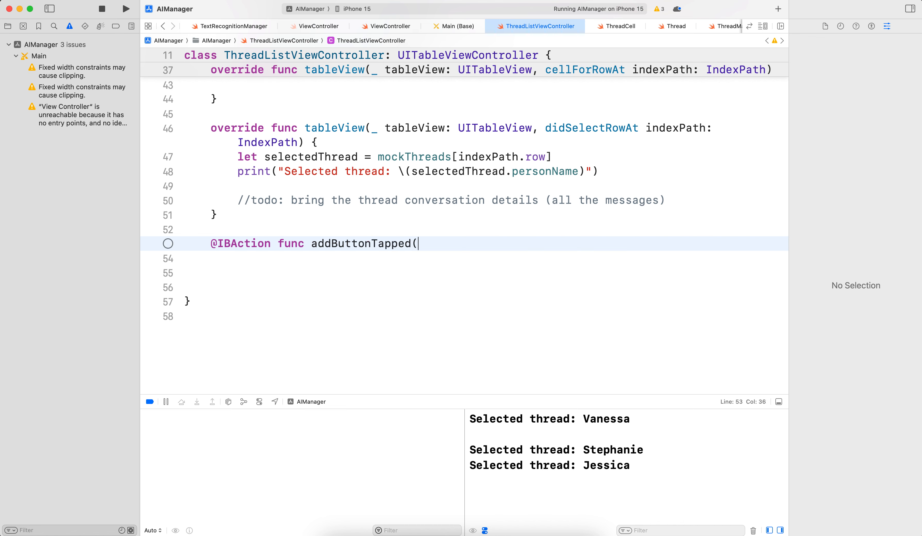
pyautogui.write('_ s)')
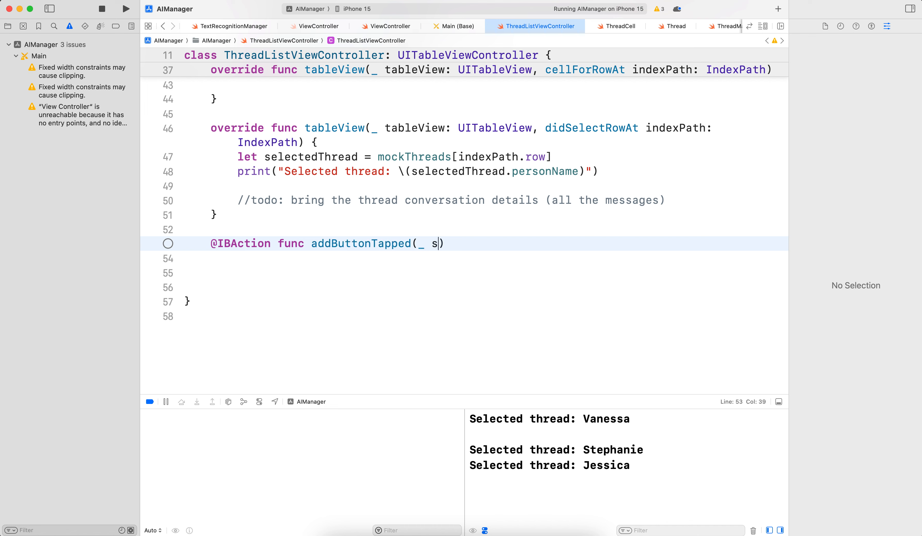
pyautogui.write('ender: UI')
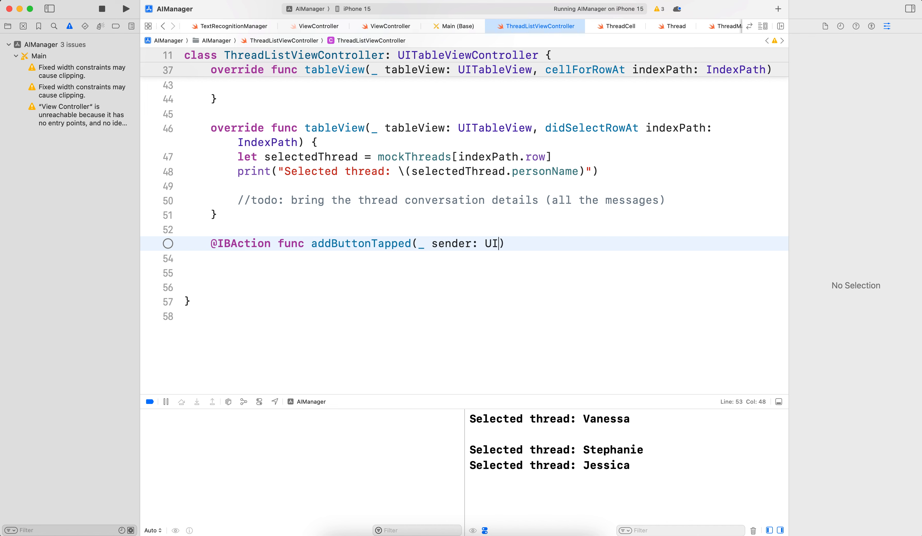
pyautogui.write('Button)')
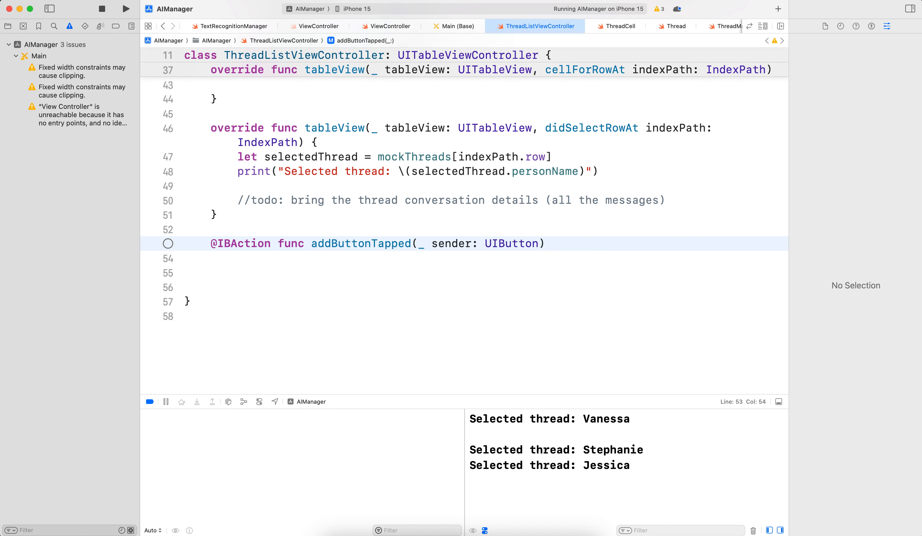
pyautogui.write('{')
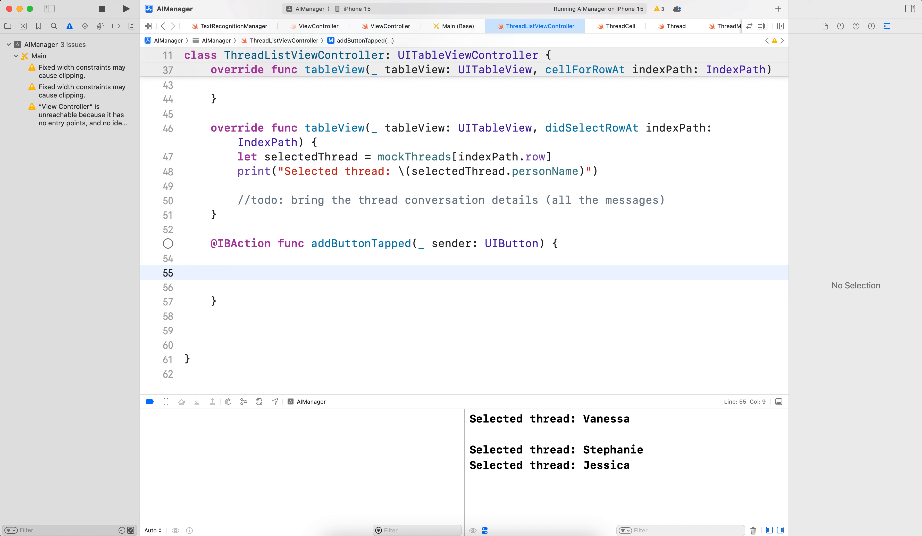
# - Declare let alertController = UIAlertController(title: "Add a new Conversation"
pyautogui.write('let alert')
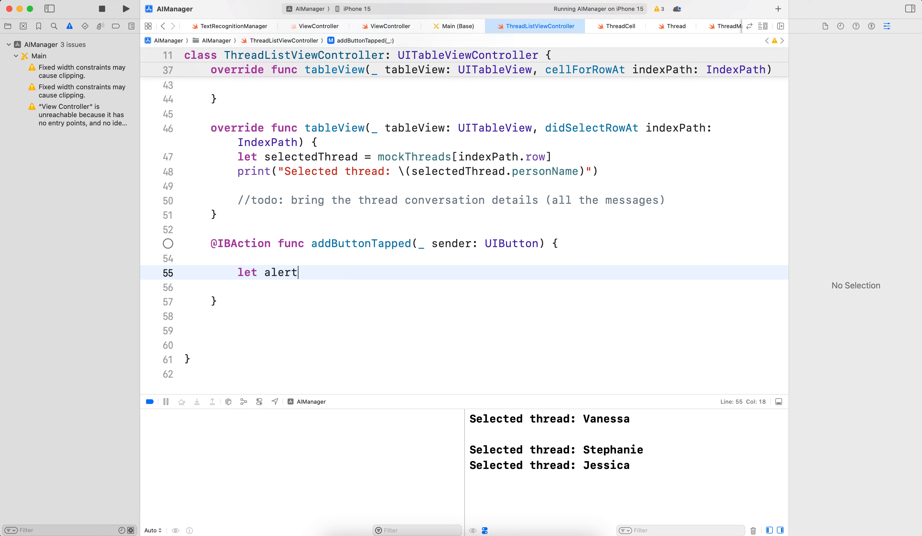
pyautogui.write('Contr')
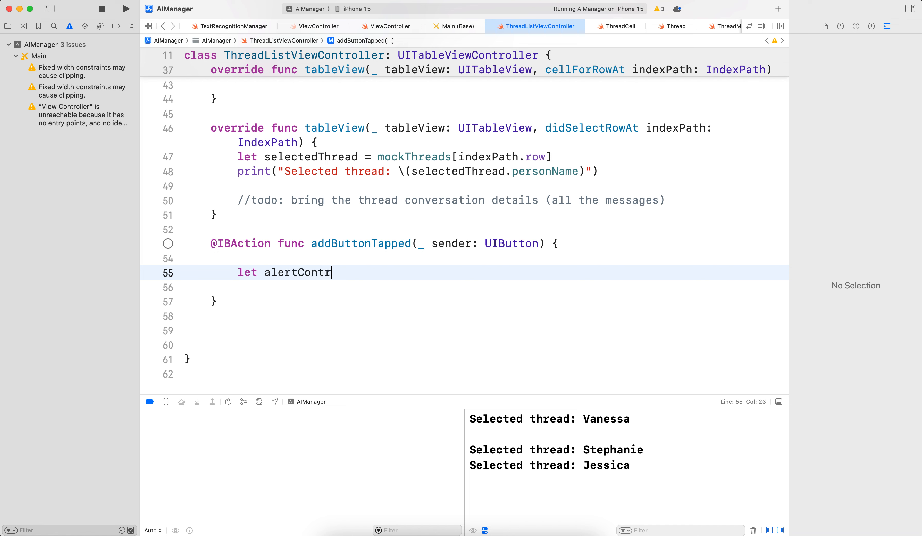
pyautogui.write('oller =')
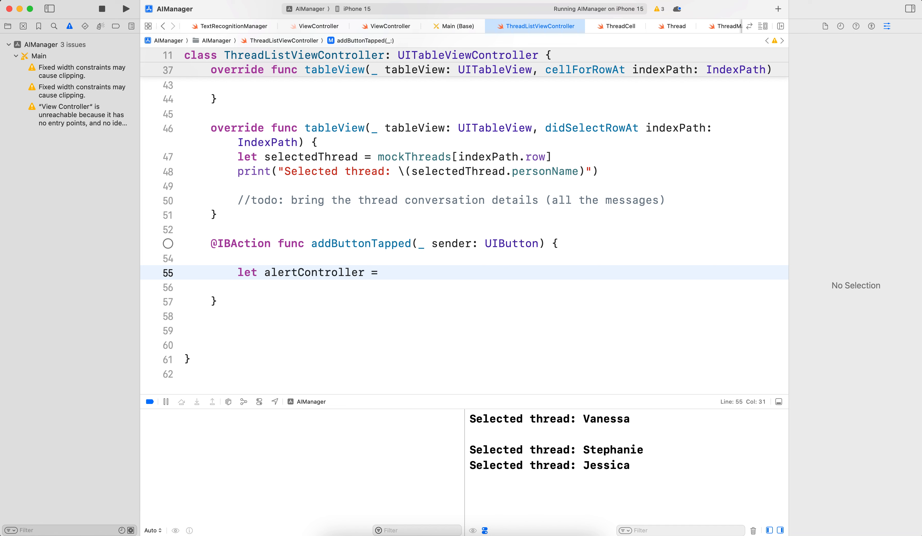
pyautogui.write('UIAler')
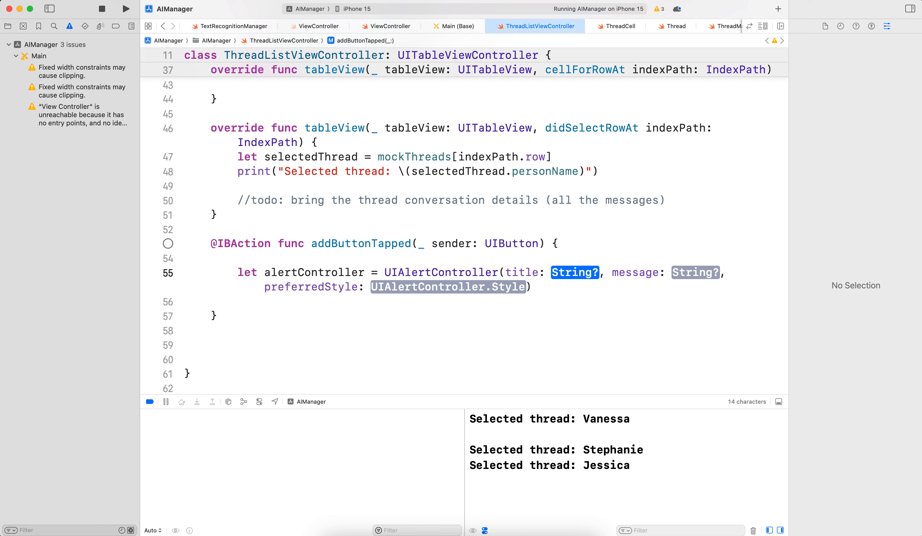
pyautogui.write('"A"')
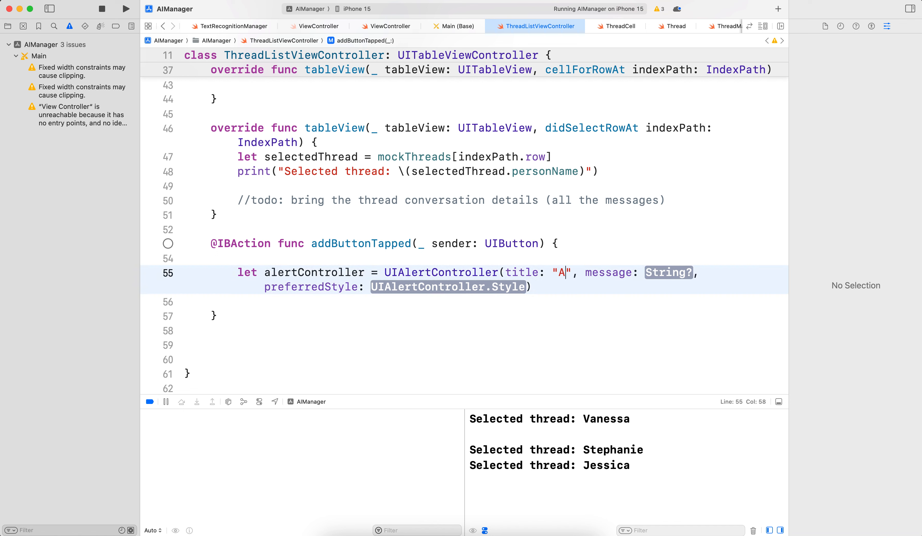
pyautogui.write('dd a new Conver')
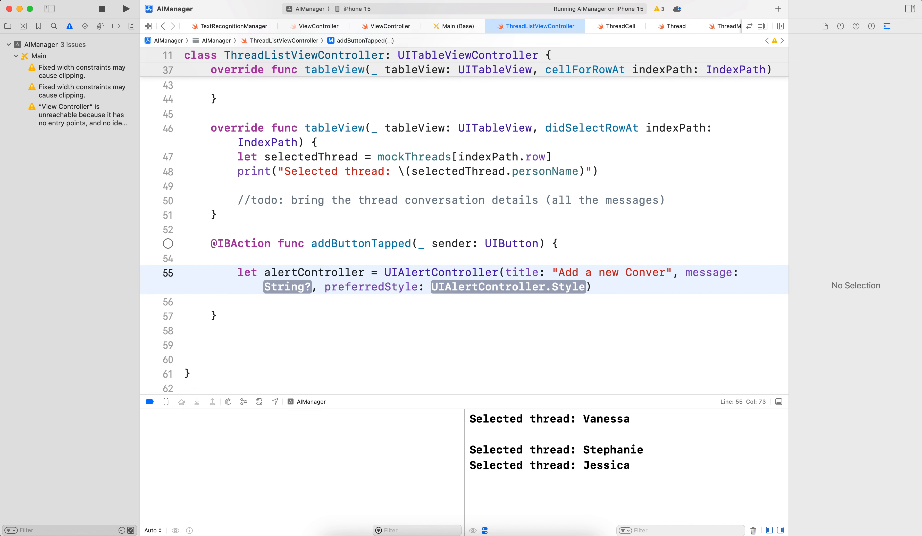
pyautogui.write('sation')
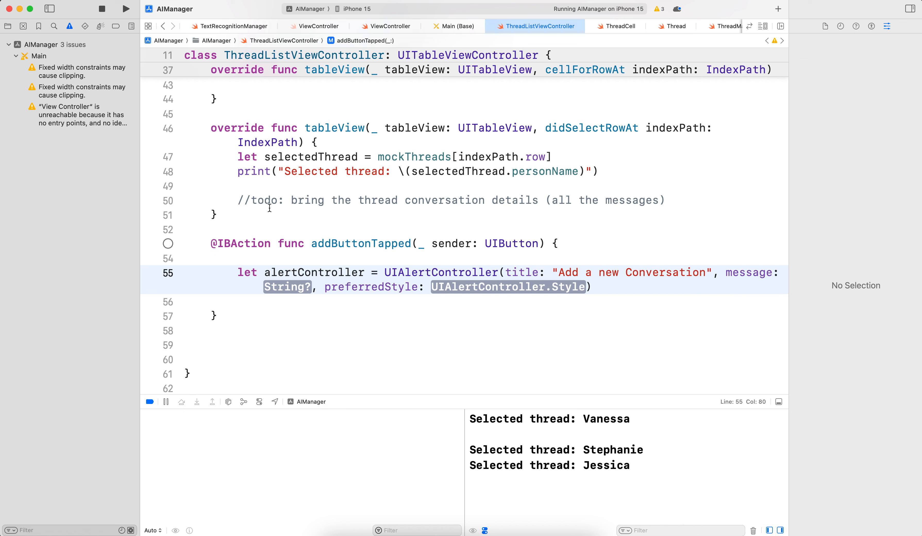
# - Give the alert message "Enter the name of the person" and preferredStyle .alert
pyautogui.write('""')
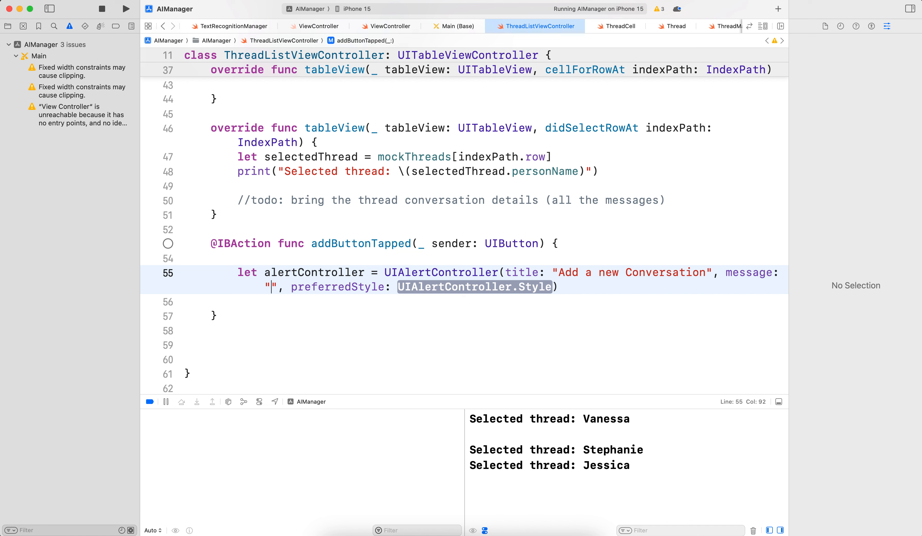
pyautogui.write('Enter the')
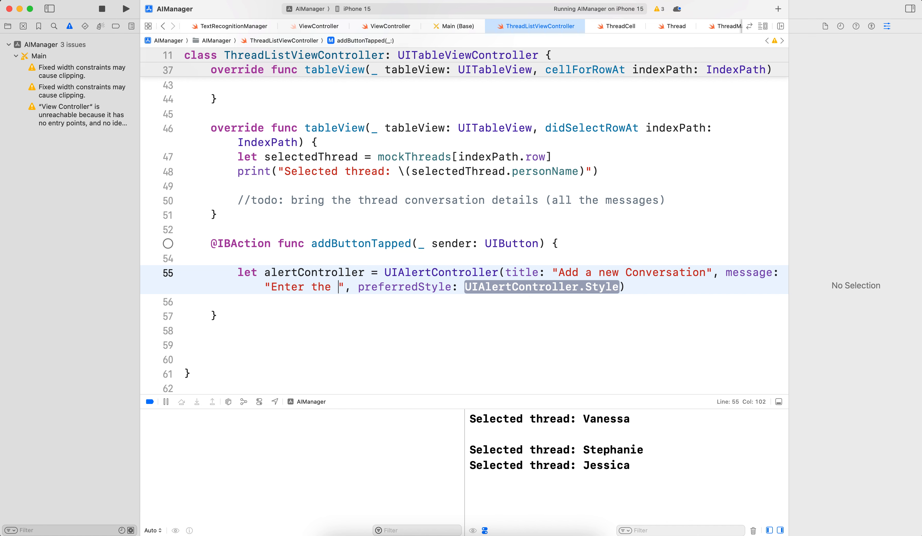
pyautogui.write('name of the perso')
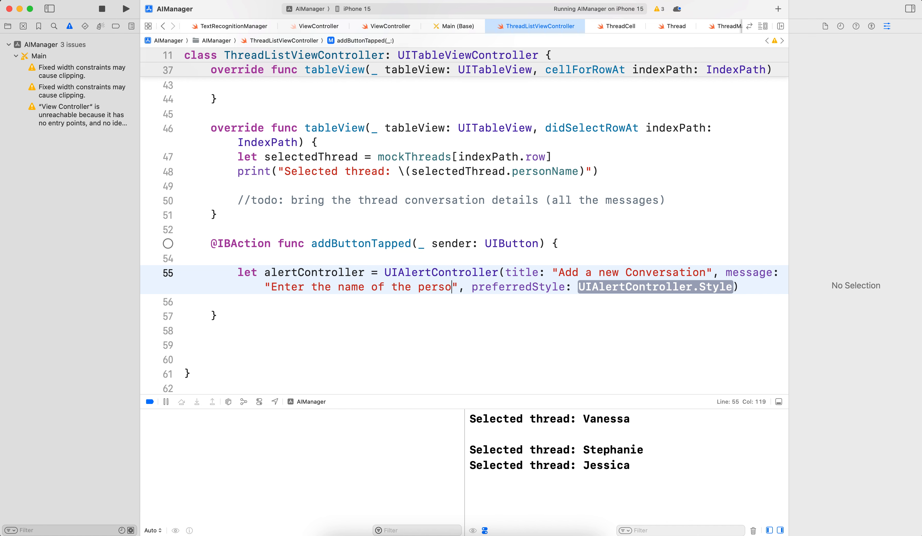
pyautogui.write('n')
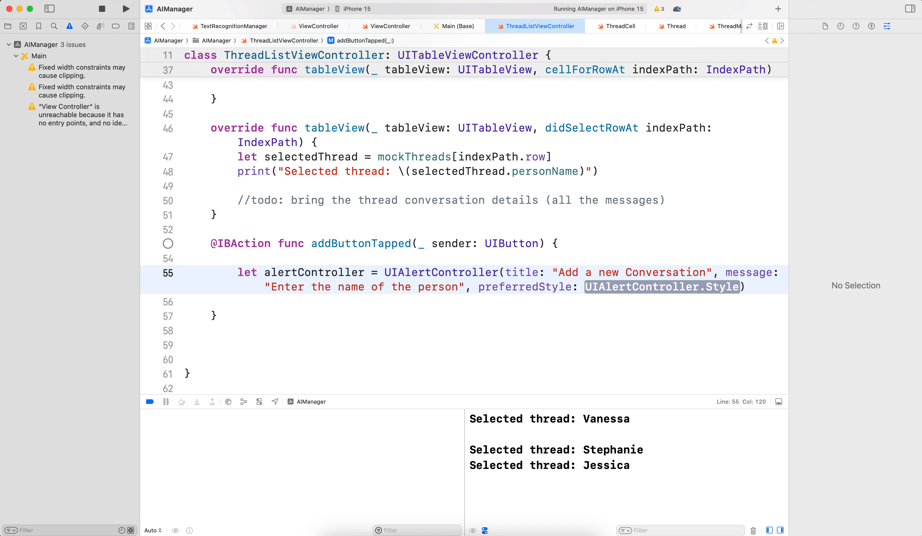
pyautogui.write('.alert')
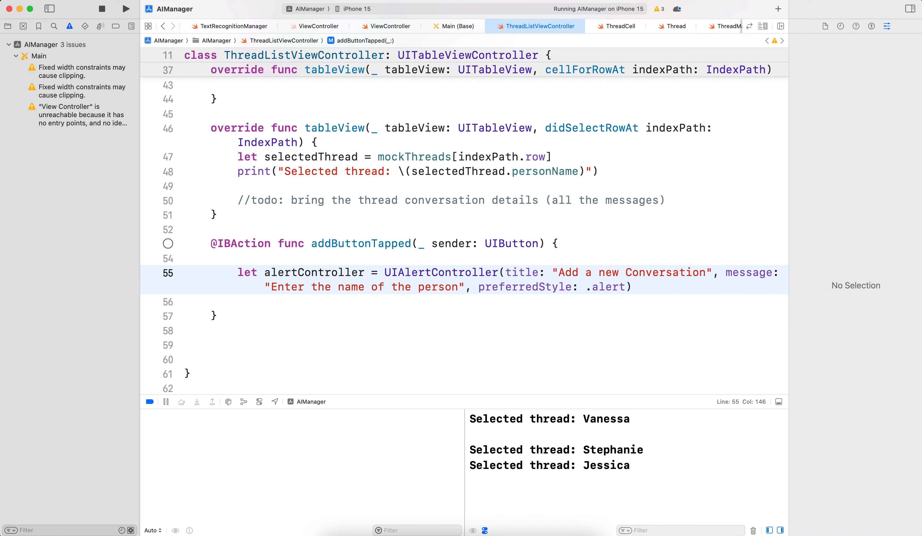
pyautogui.click(633, 288)
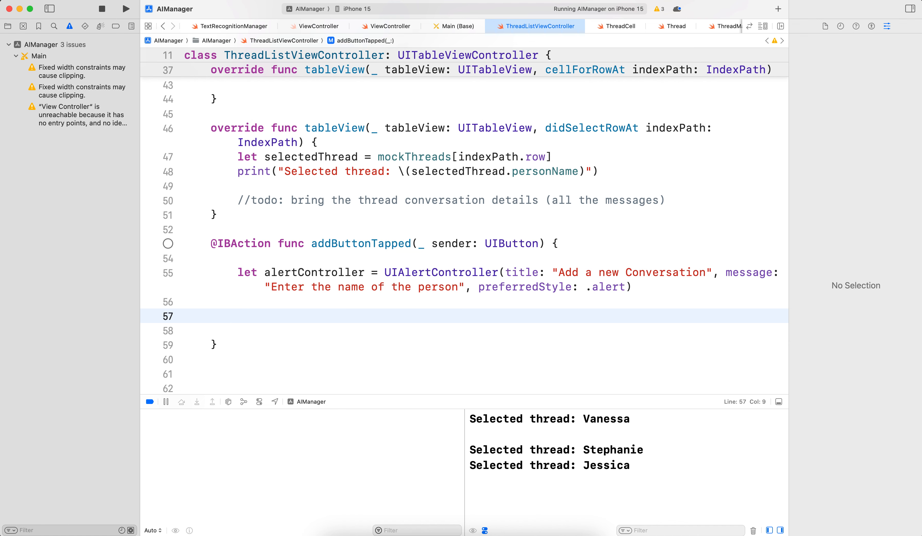
# - Call alertController.addTextField setting textField.placeholder = "Person's Name"
pyautogui.write('alertController.ad')
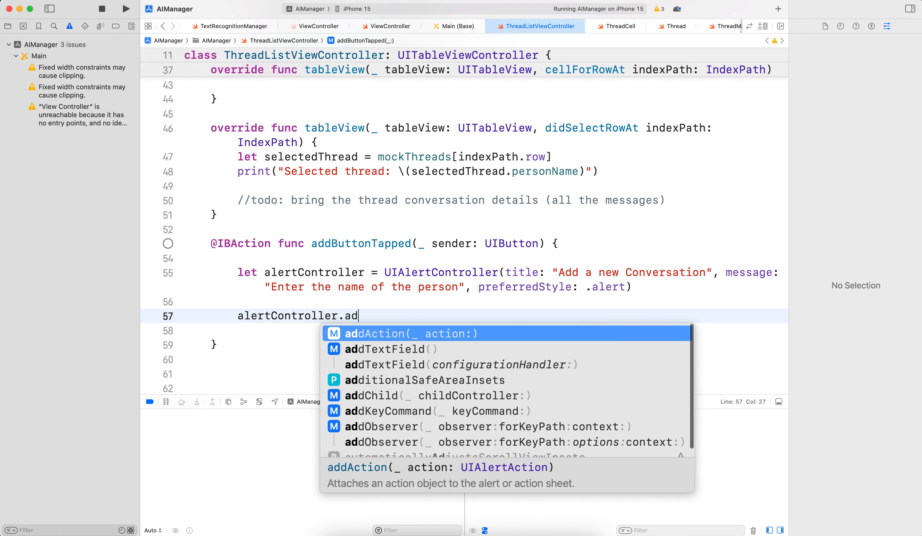
pyautogui.write('TextField(')
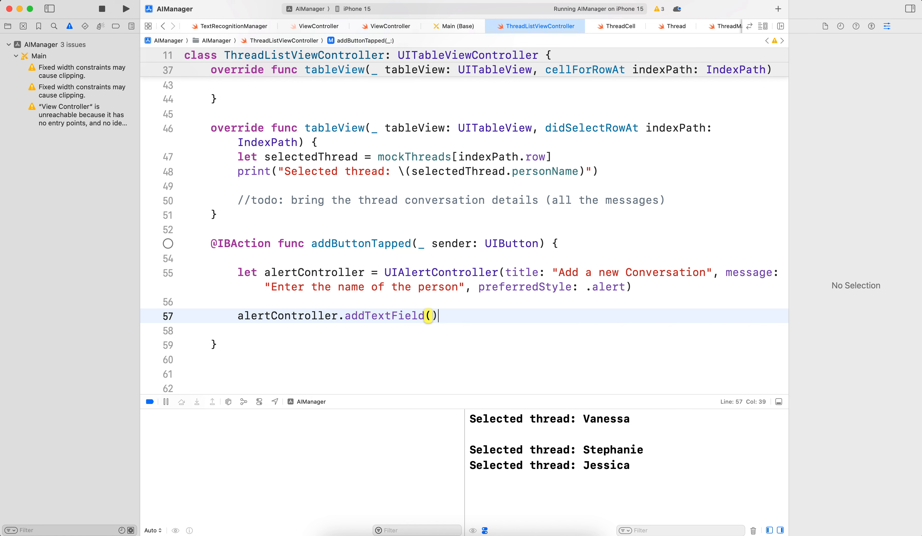
pyautogui.write('{')
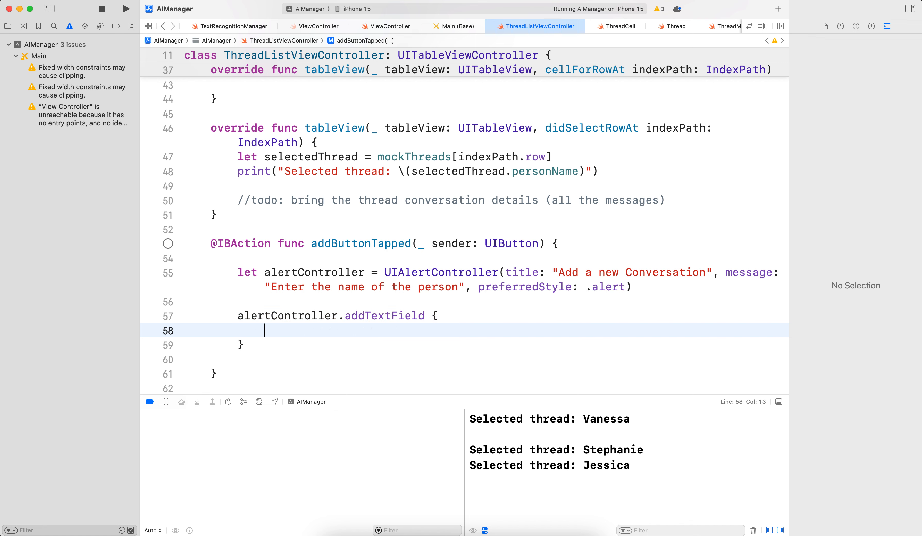
pyautogui.write('text')
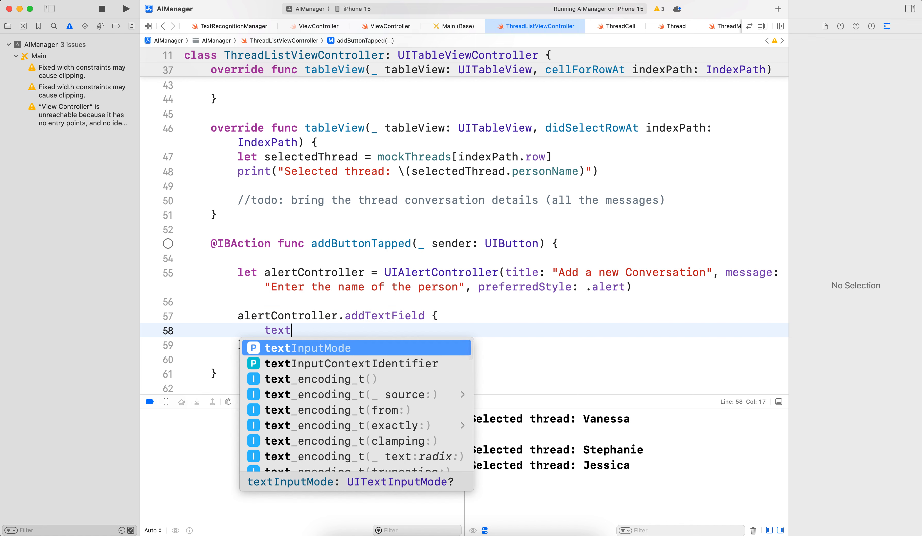
pyautogui.write('fi')
pyautogui.click(465, 315)
pyautogui.write(' tex')
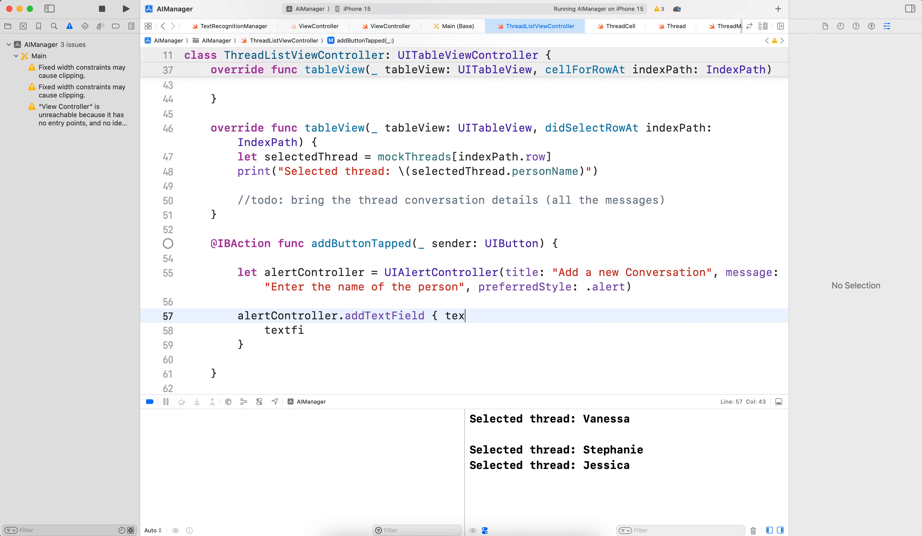
pyautogui.write('t')
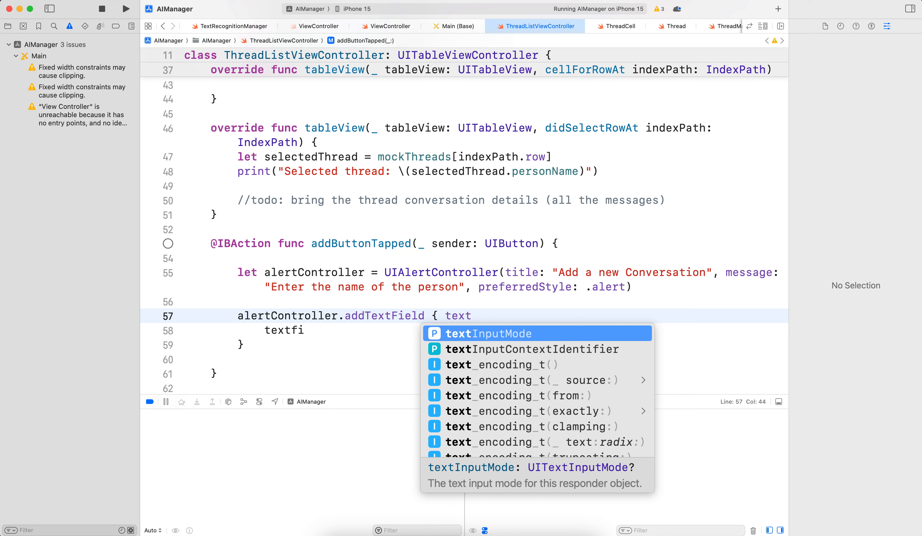
pyautogui.write('Field in')
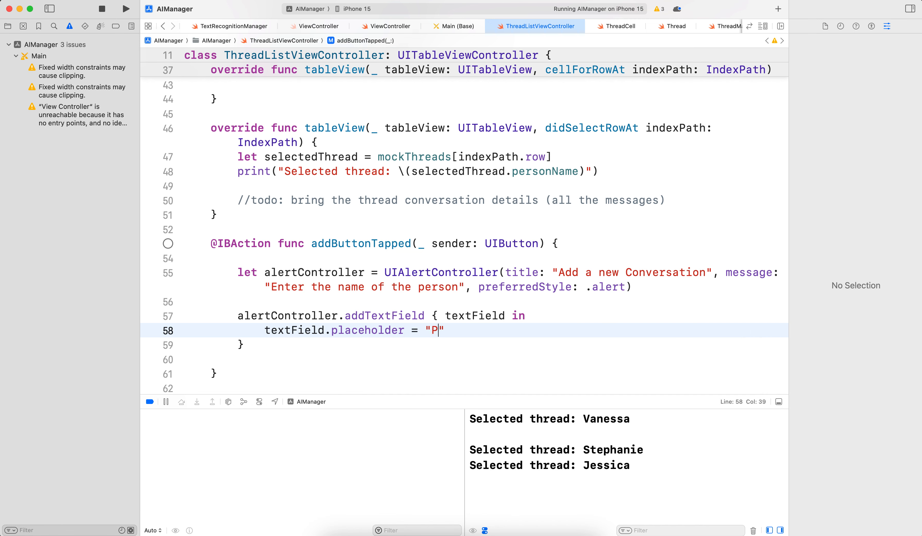
pyautogui.write("erson's")
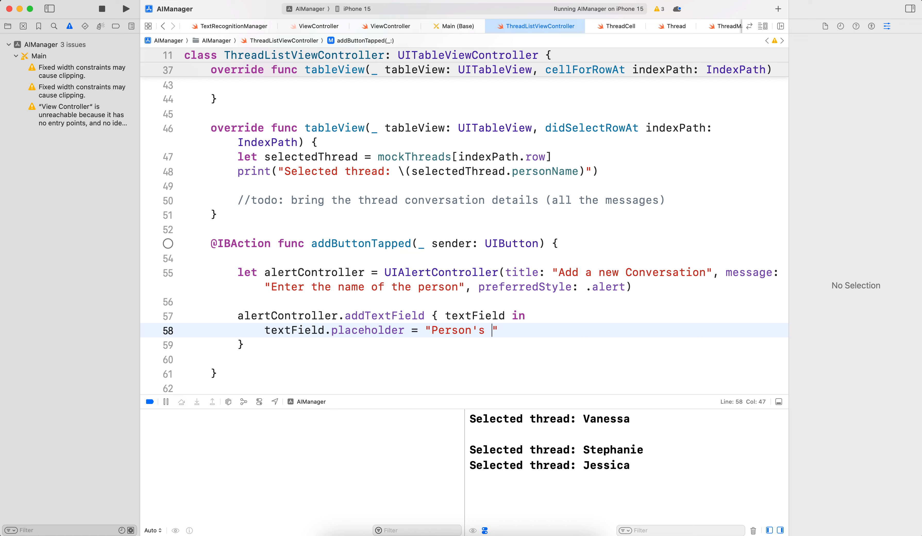
pyautogui.write('Name')
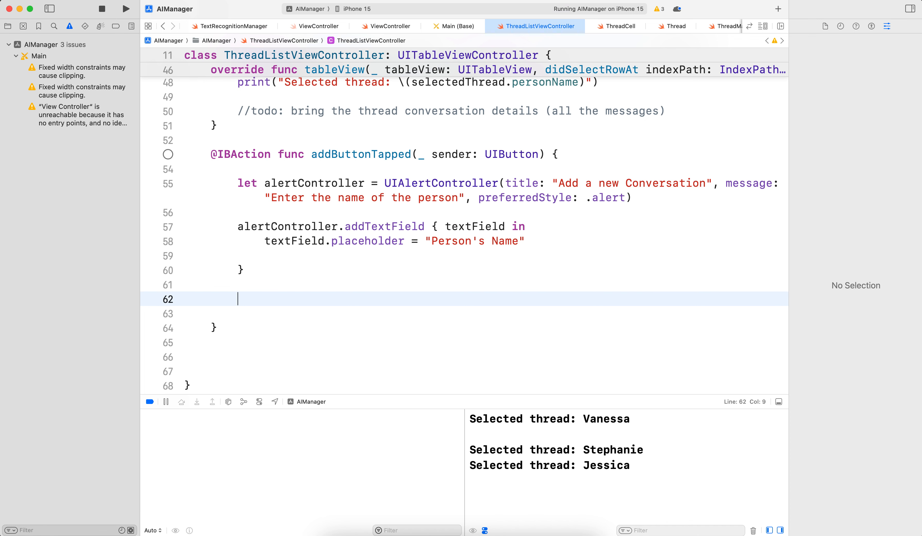
# - Declare let cancelAction = UIAlertAction(title: "Cance", style: .cancel)
pyautogui.write('let canceAc')
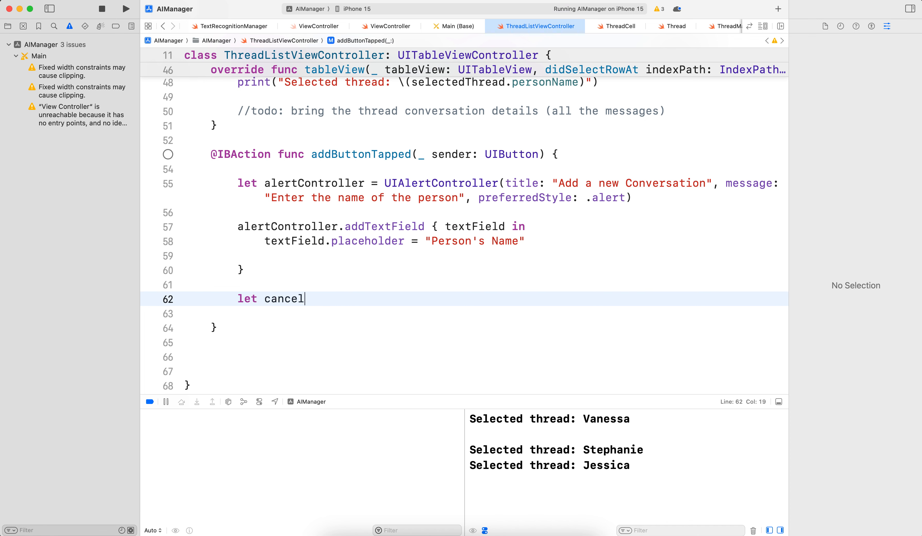
pyautogui.write('Action =')
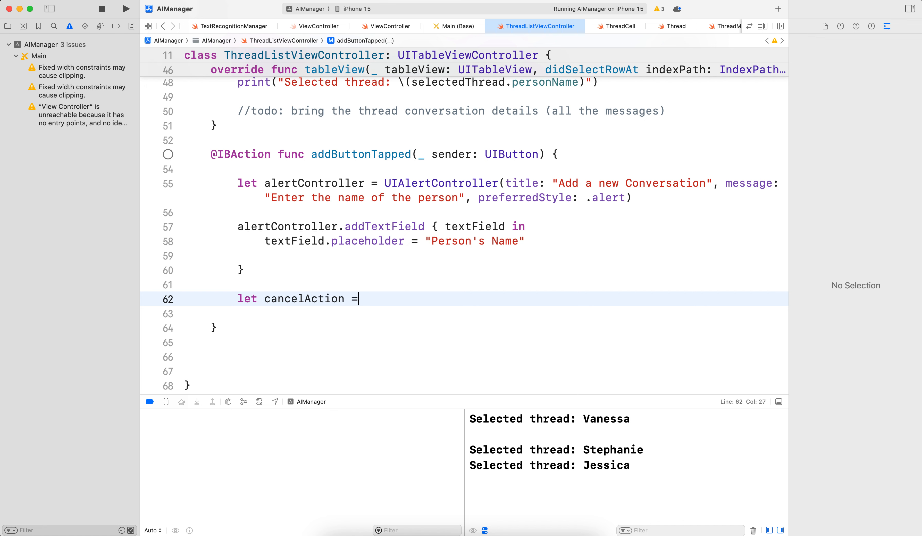
pyautogui.write('UILAer')
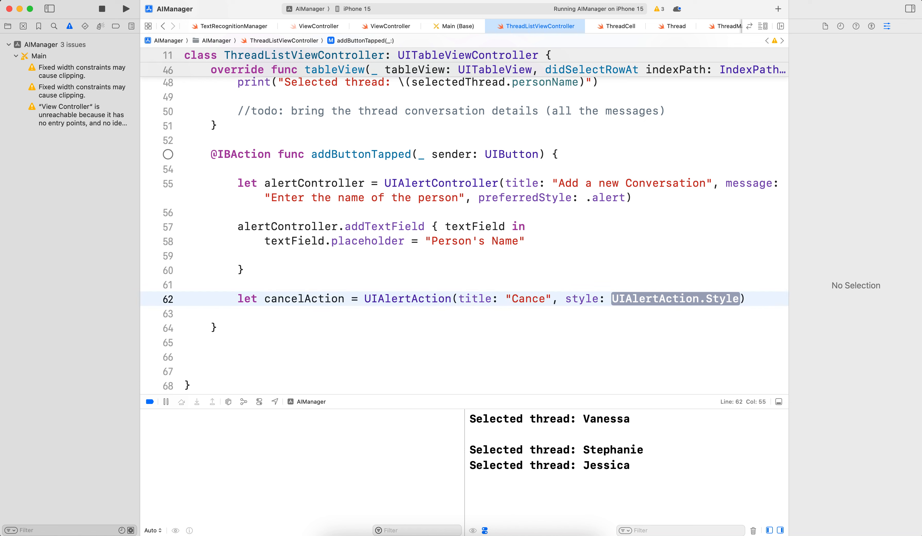
pyautogui.doubleClick(675, 298)
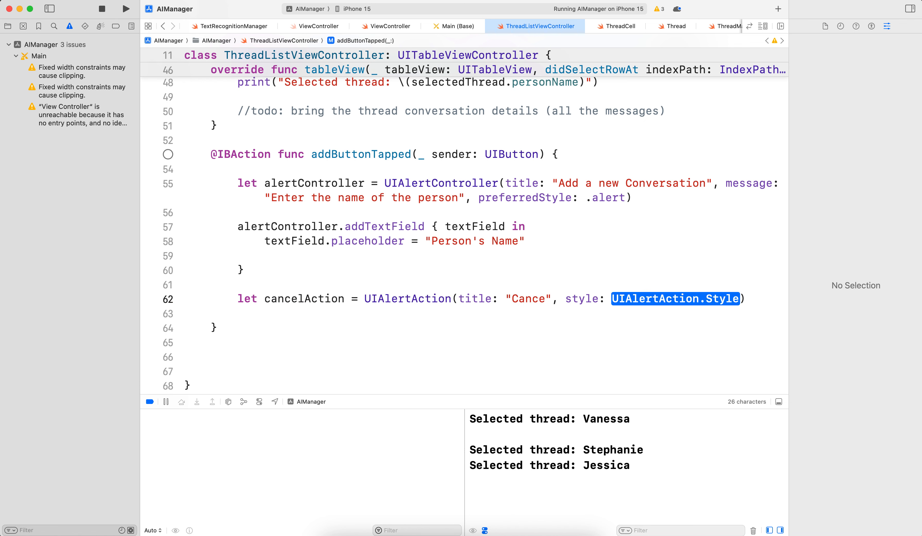
pyautogui.write('.cance')
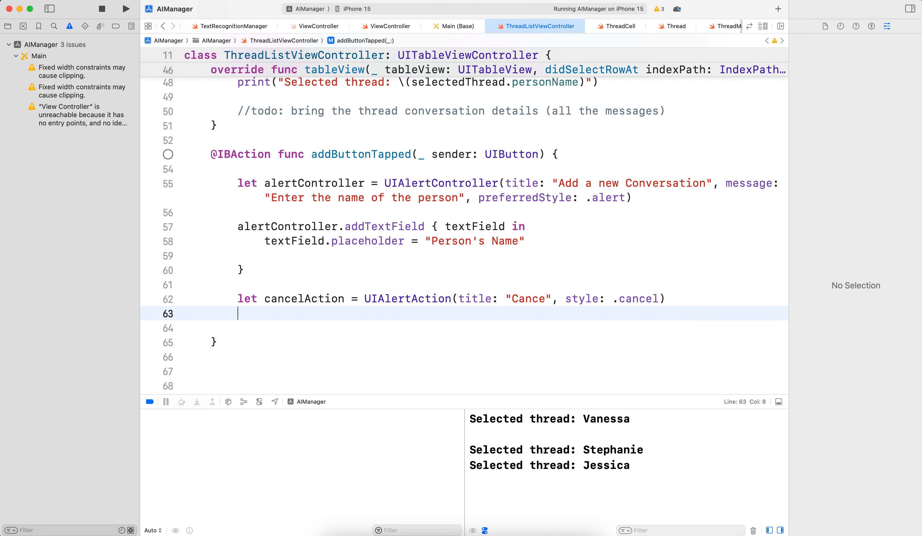
# - Declare let createAction = UIAlertAction(title: "Add", style: .default) and begin its handler closure
pyautogui.write('let')
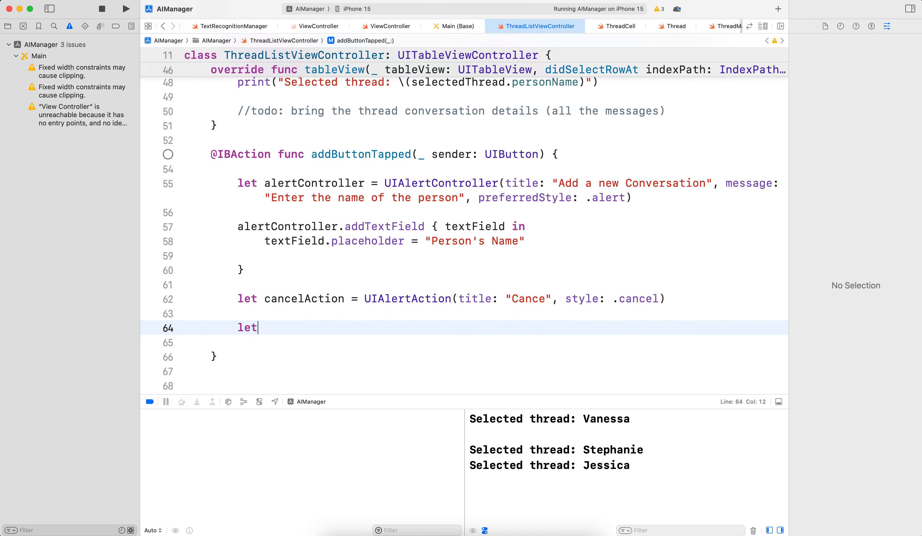
pyautogui.write('createAction = UIAler')
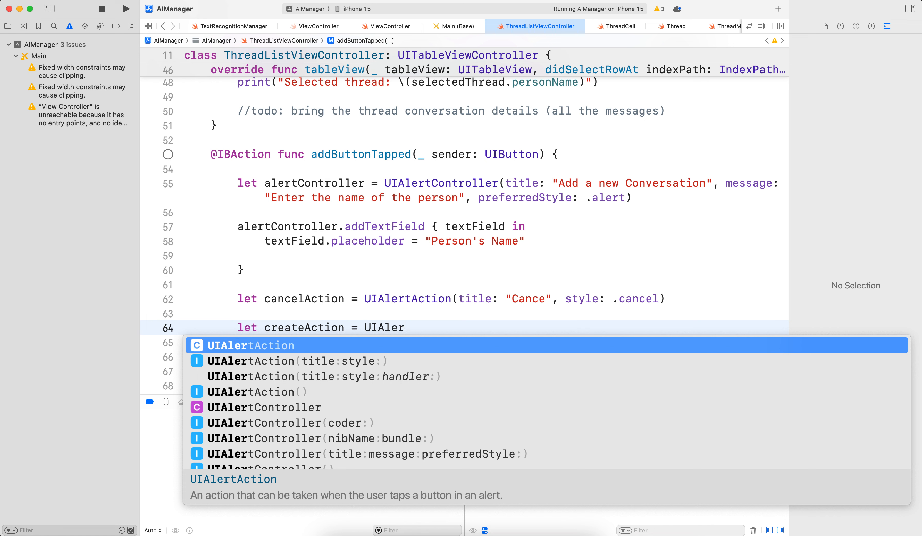
pyautogui.write('Ac')
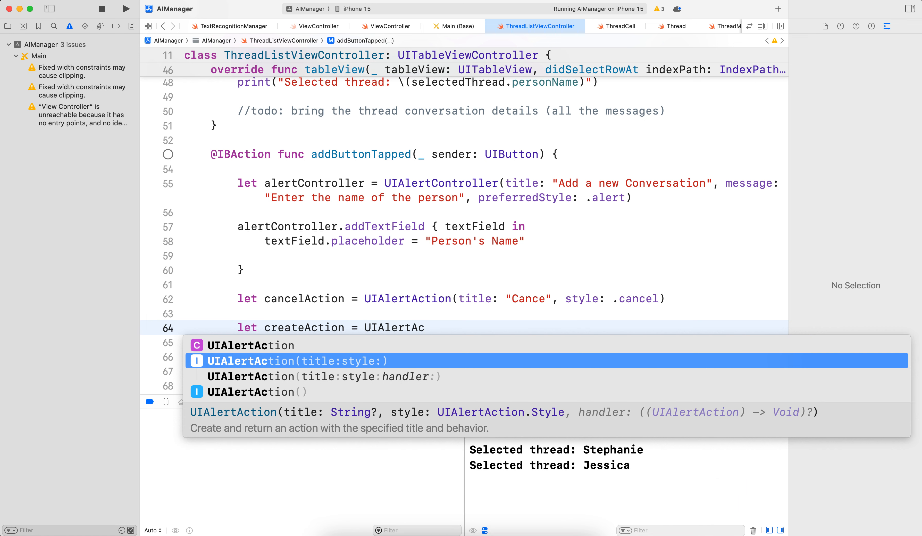
pyautogui.click(292, 360)
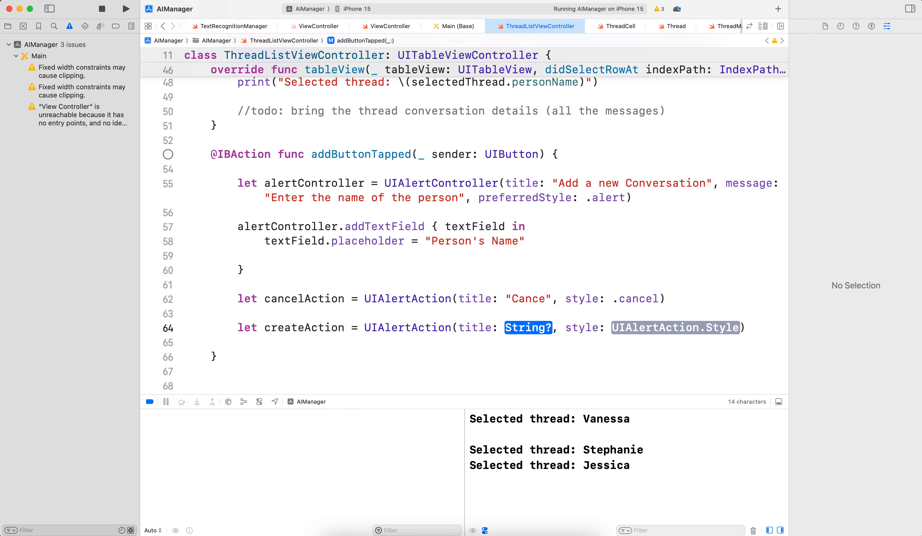
pyautogui.write('"C"')
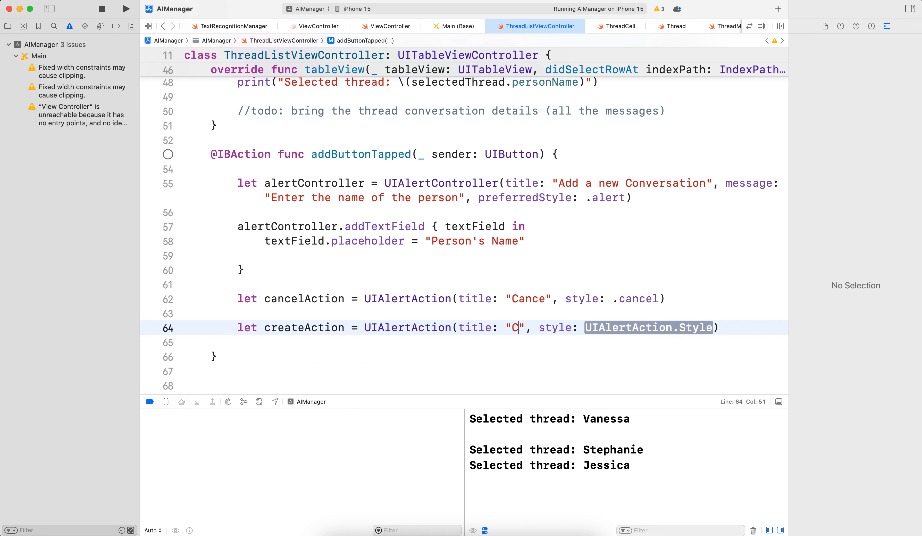
pyautogui.write('d')
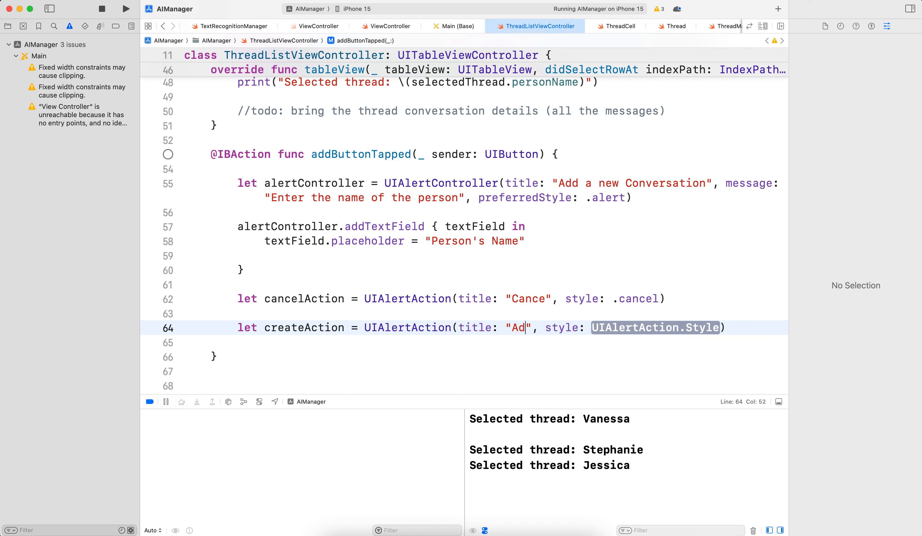
pyautogui.write('d')
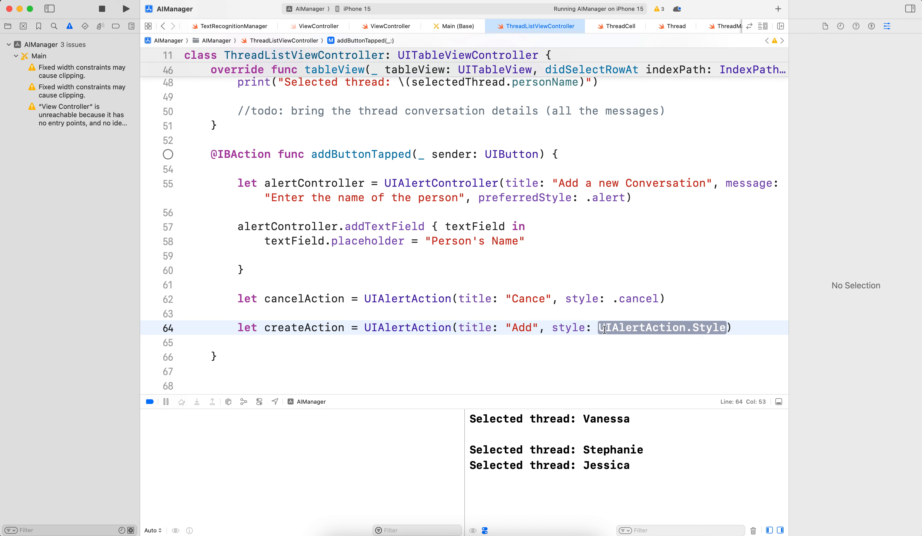
pyautogui.write('.defau')
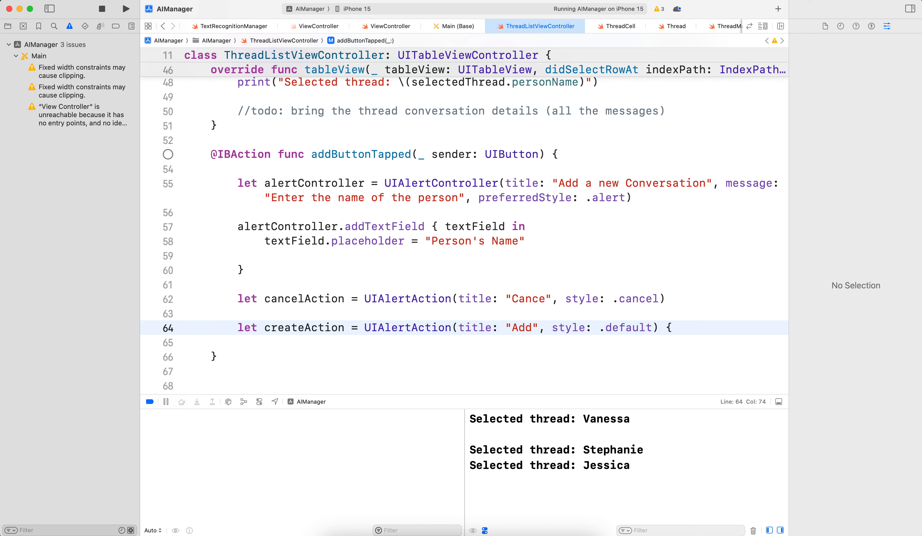
# - Start the handler with [weak self] _ in and blank lines for its body
pyautogui.write('[weak]}')
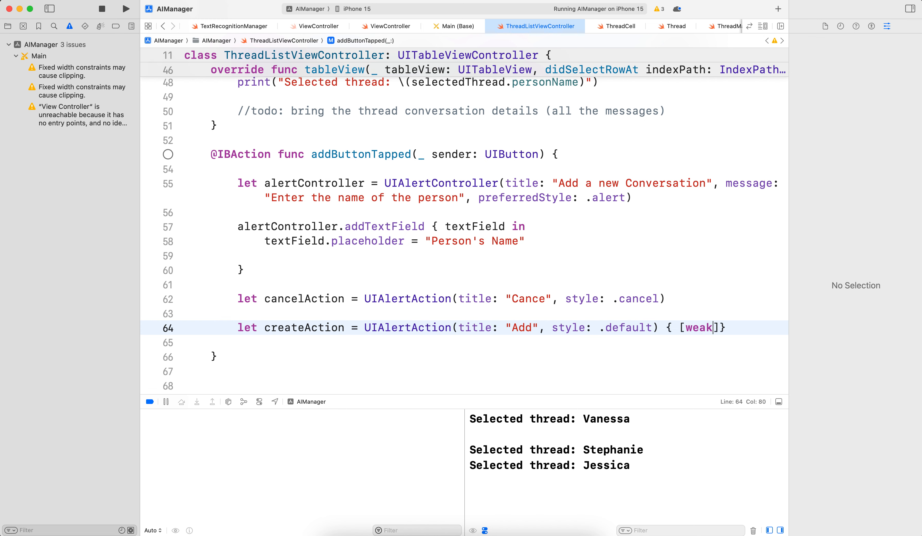
pyautogui.write('self')
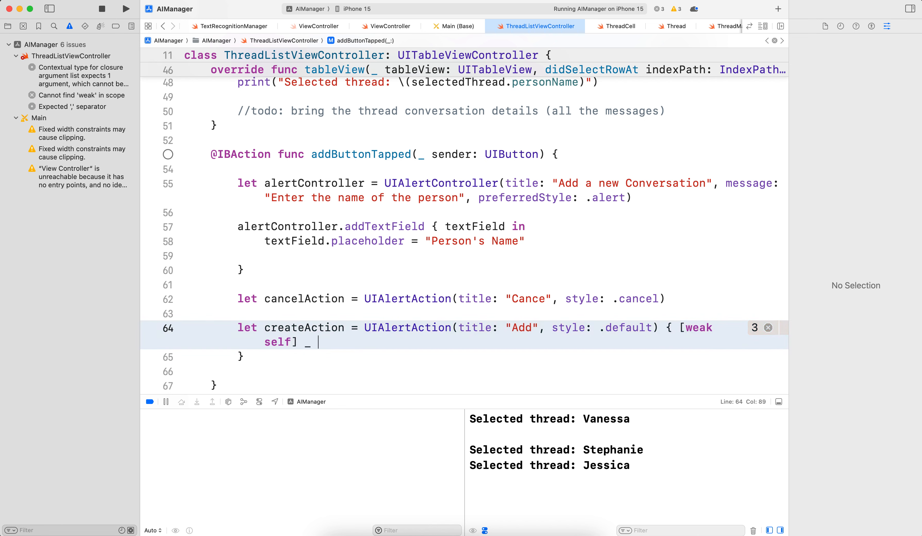
pyautogui.write('in')
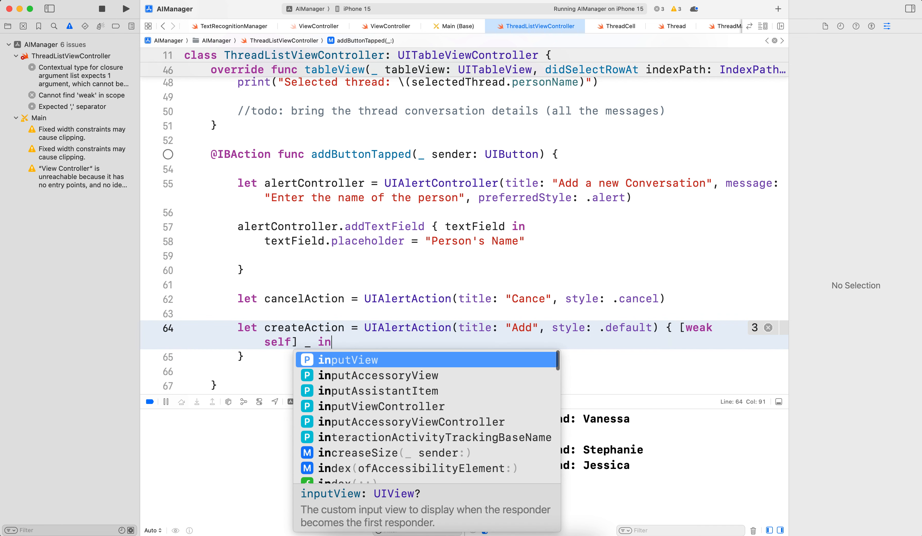
pyautogui.write('put')
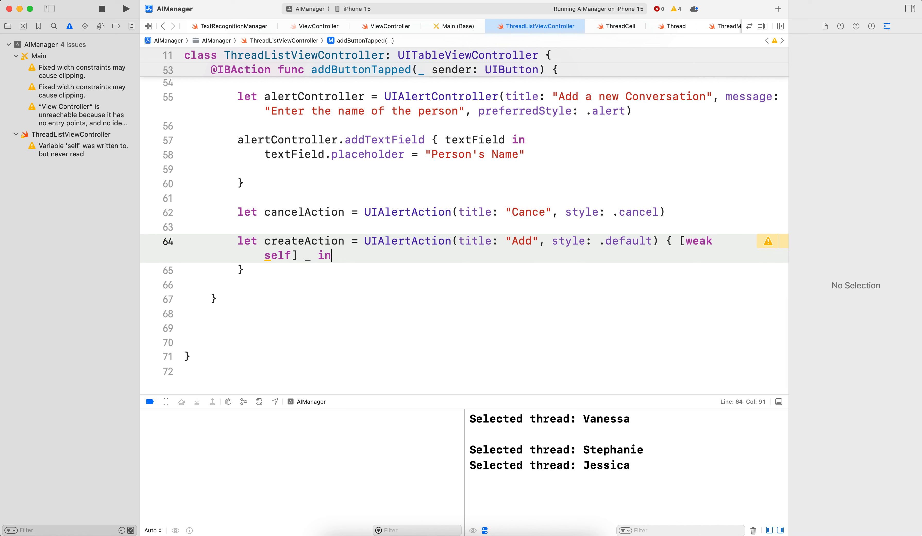
pyautogui.press('return')
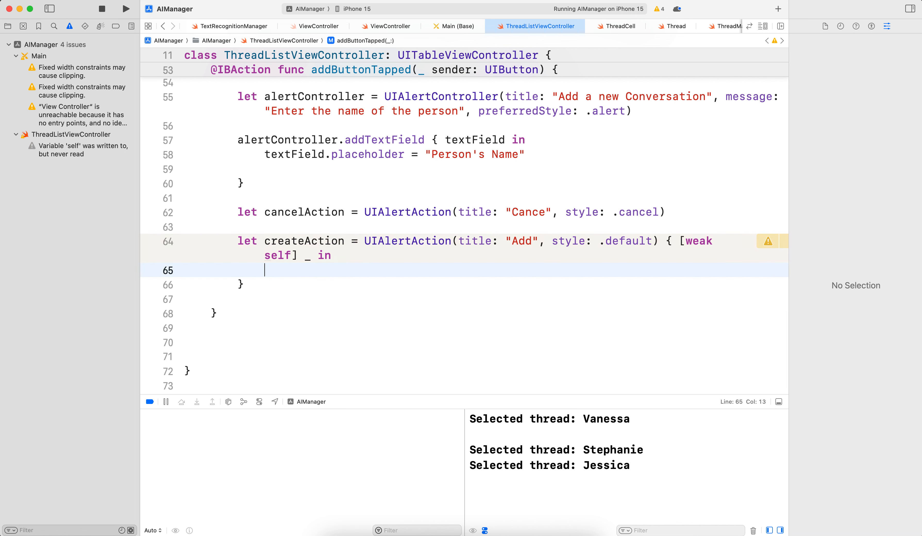
pyautogui.press('return')
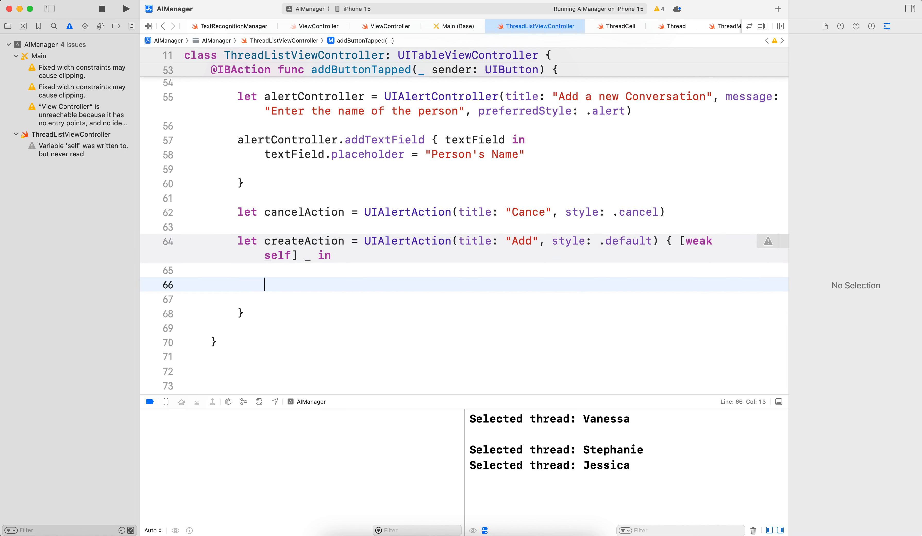
# - Write if let name = alertController.textFields?.first?.text { and start let randomColor = .red
pyautogui.write('i')
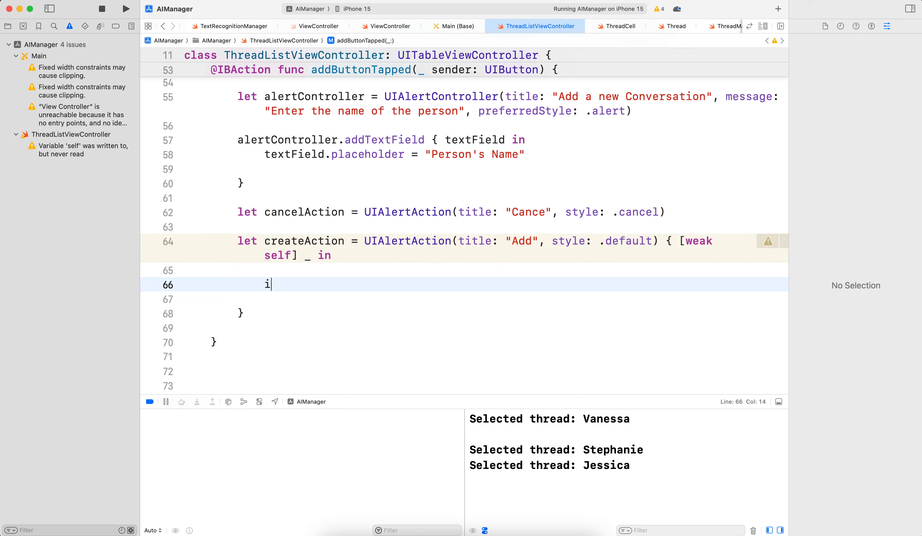
pyautogui.write('f let name = alertController.')
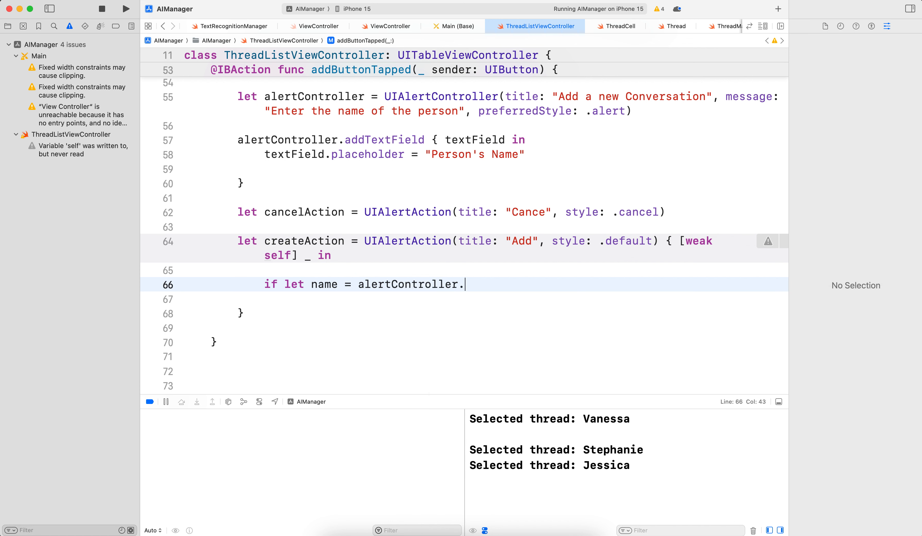
pyautogui.write('textFields')
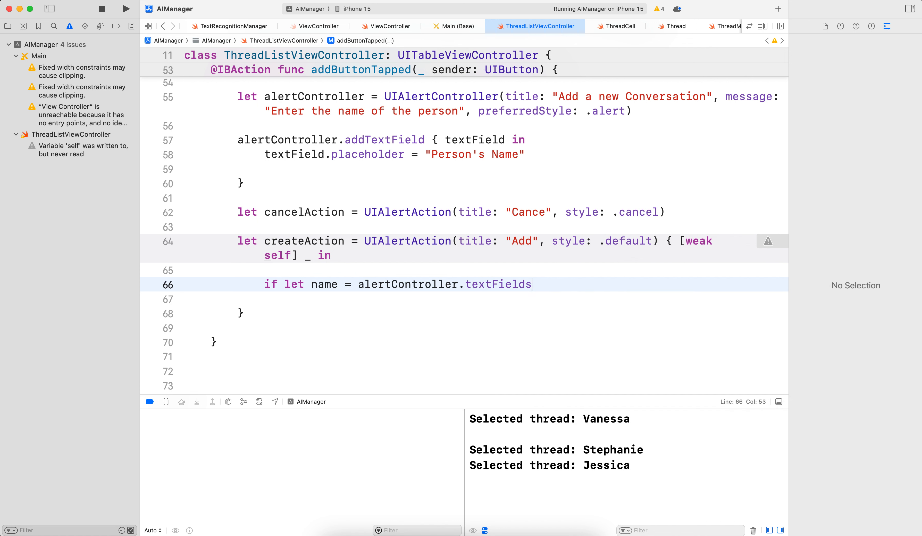
pyautogui.write('?fir')
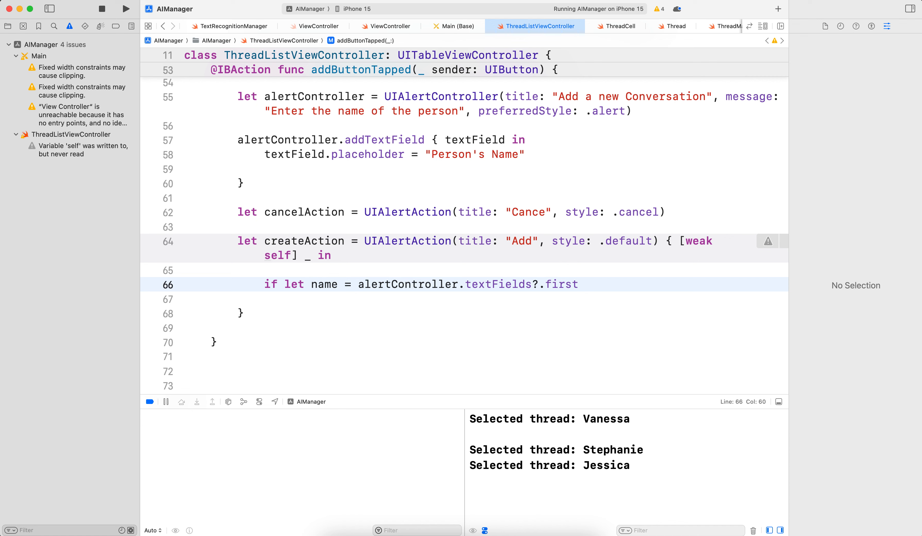
pyautogui.write('?.text')
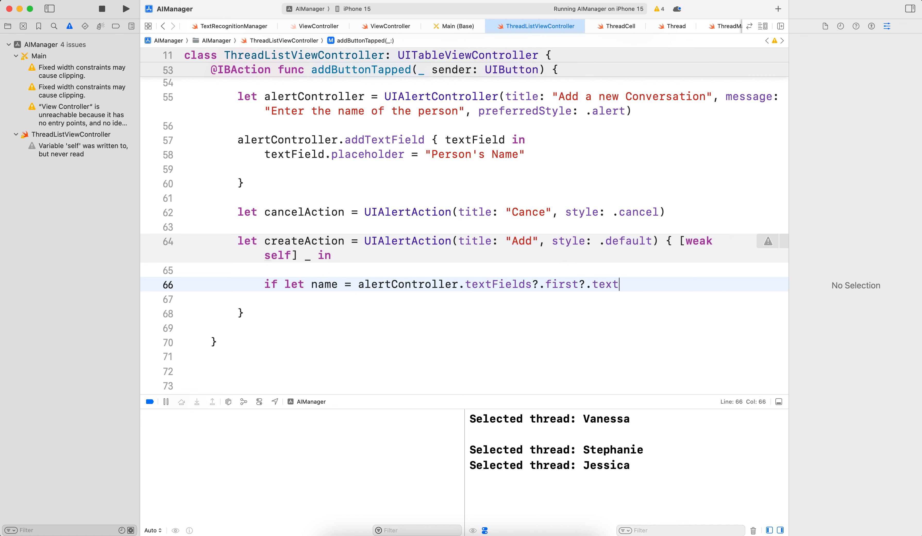
pyautogui.write('{')
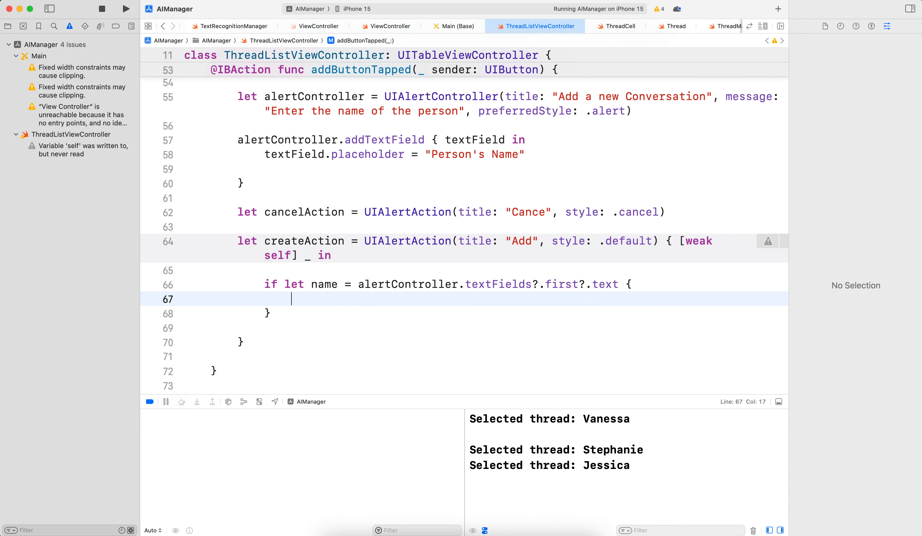
pyautogui.write('let randomColor =')
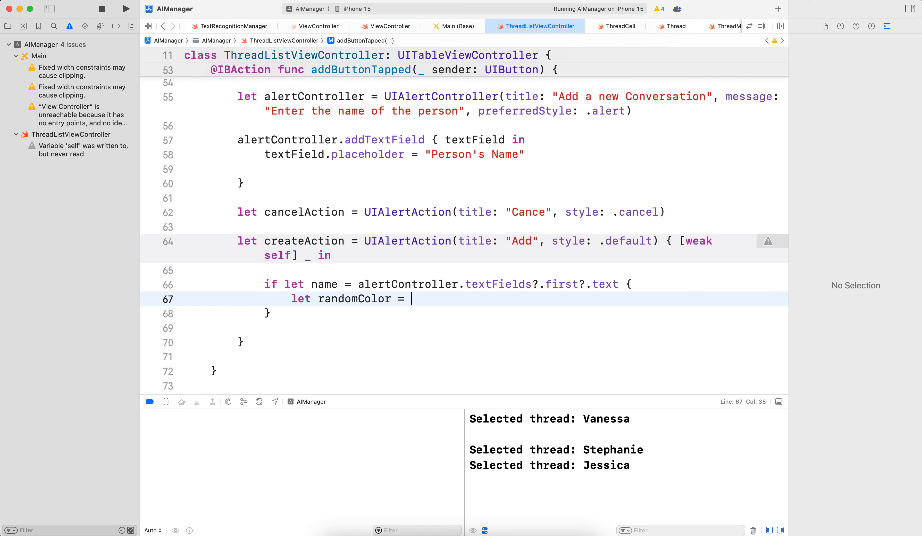
pyautogui.write('.red {')
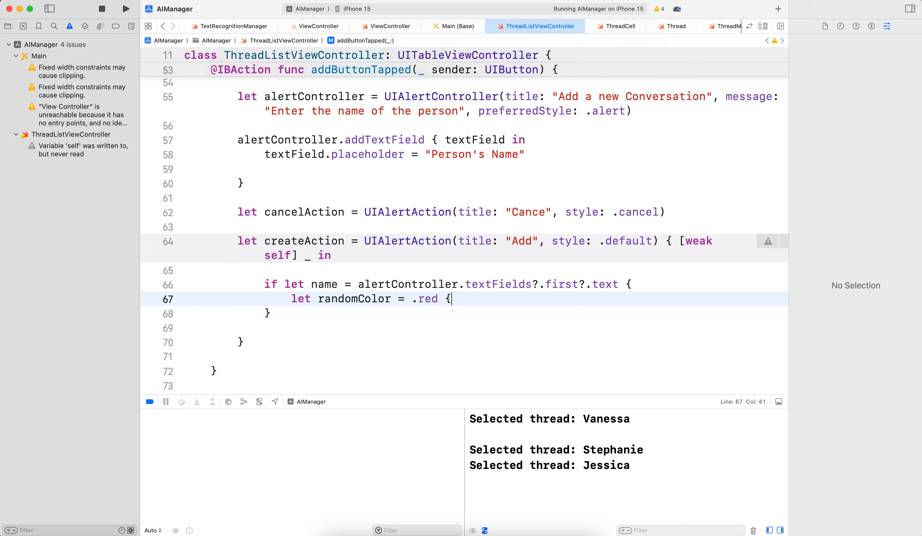
# - Start let newThread = Thread(id: self?.mockThreads.count ?? 0 + 1, with a ribbon argument
pyautogui.write('l')
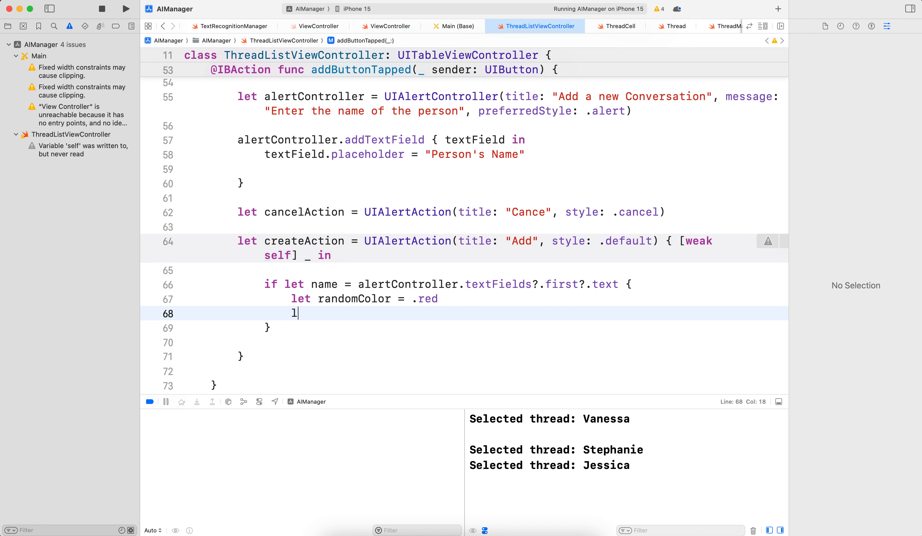
pyautogui.write('et newThread = Thread')
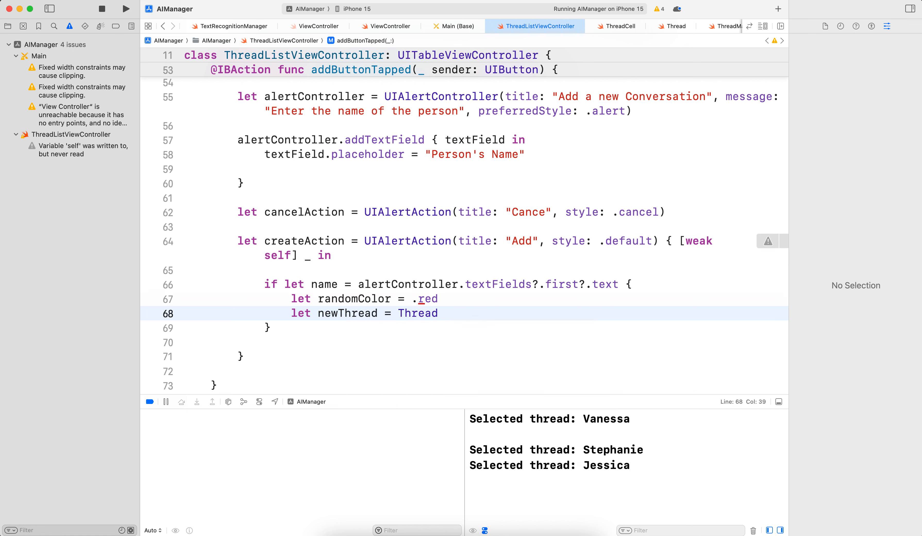
pyautogui.write('(id:')
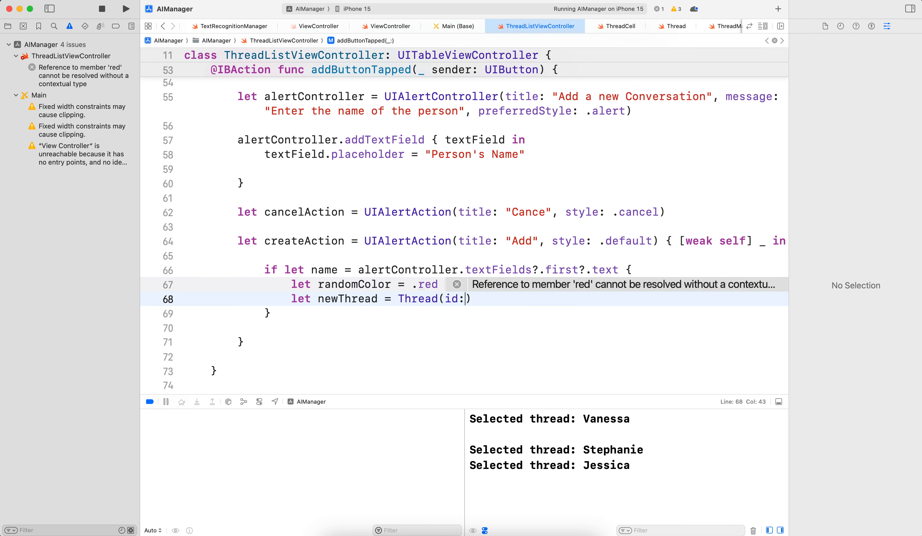
pyautogui.write('self')
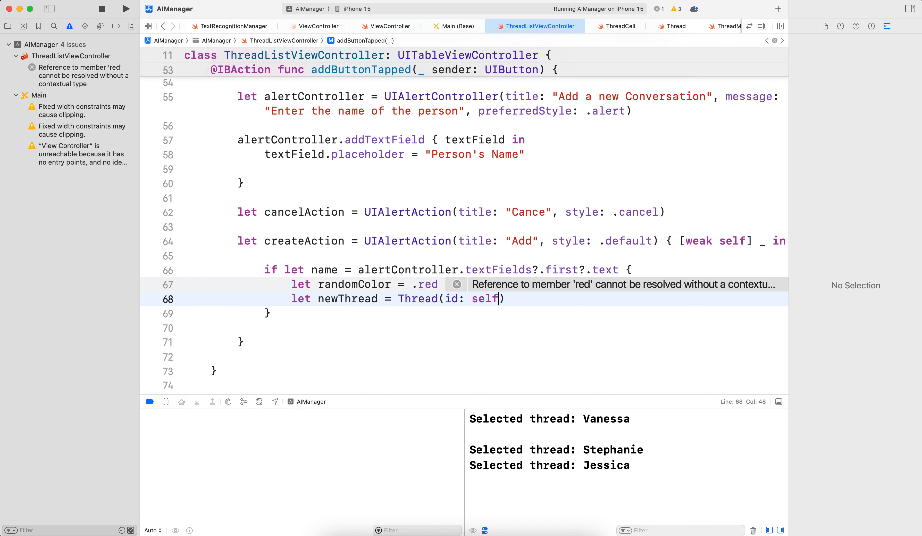
pyautogui.write('.mockThreads.count ??')
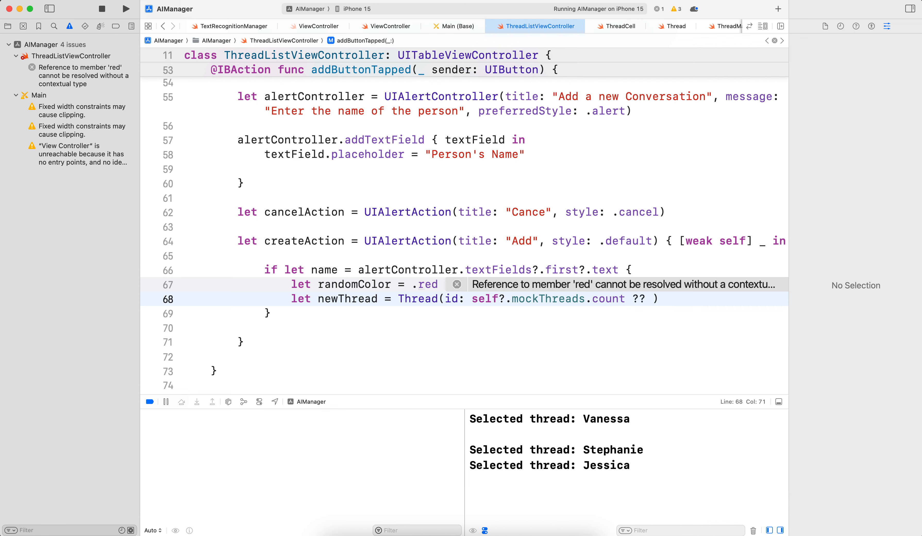
pyautogui.write('0')
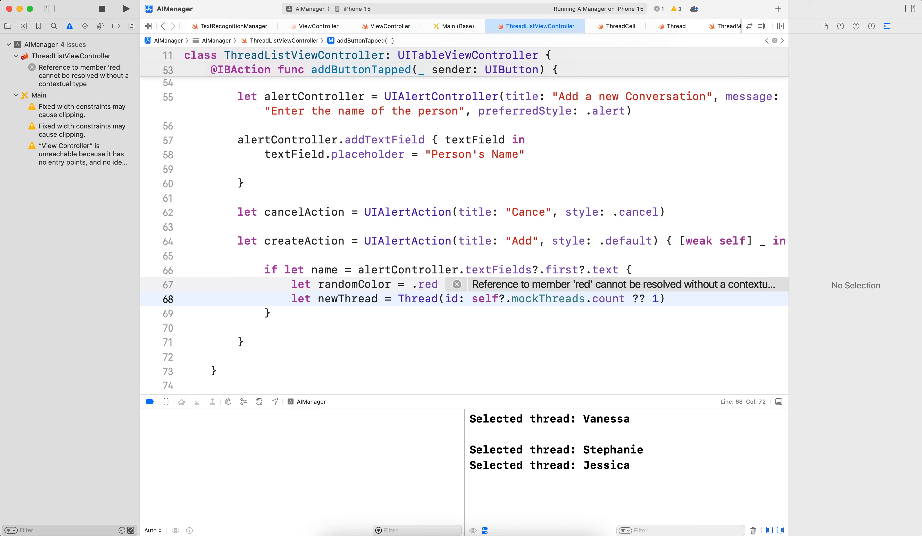
pyautogui.write(', robb')
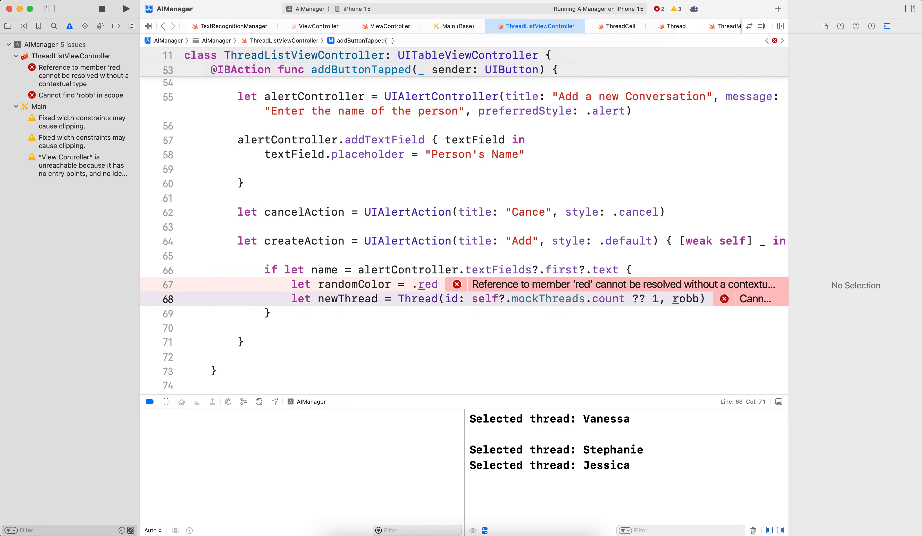
pyautogui.write('0 +')
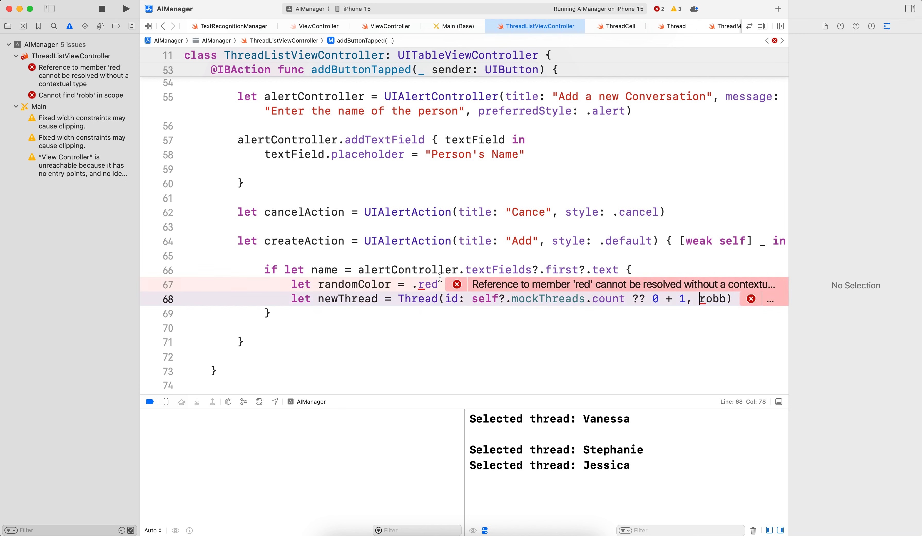
# - Fix the call to ribbonColor: randomColor, personName: name and move to a new line
pyautogui.doubleClick(711, 299)
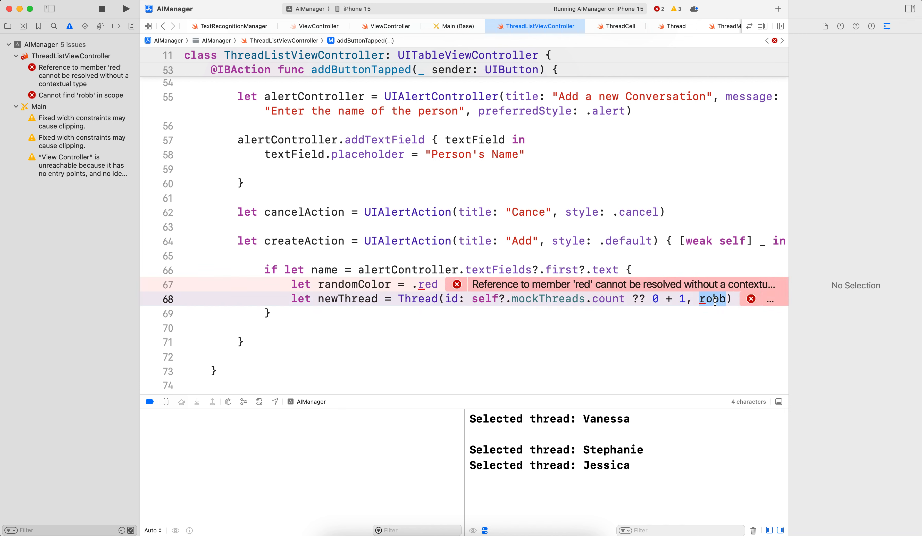
pyautogui.write('ribbonColor: UIColor, personName: String')
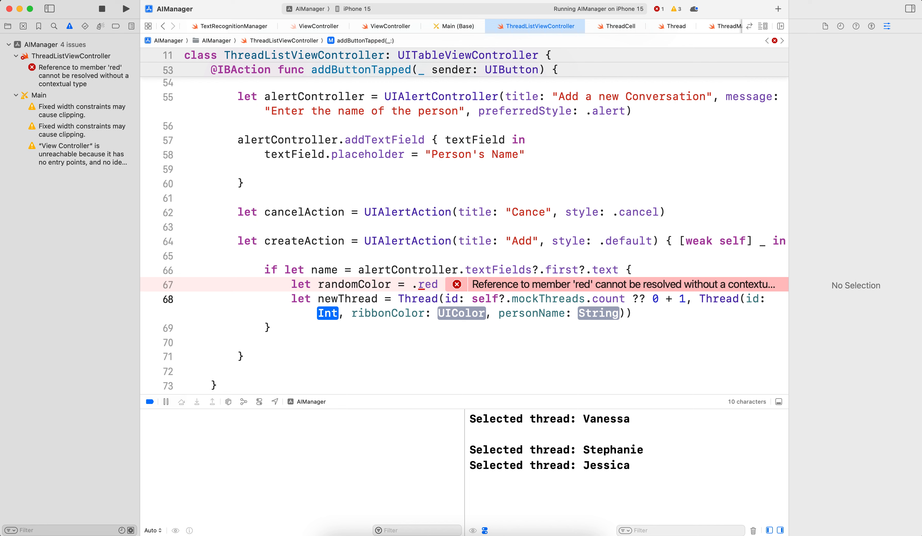
pyautogui.write('randomColor')
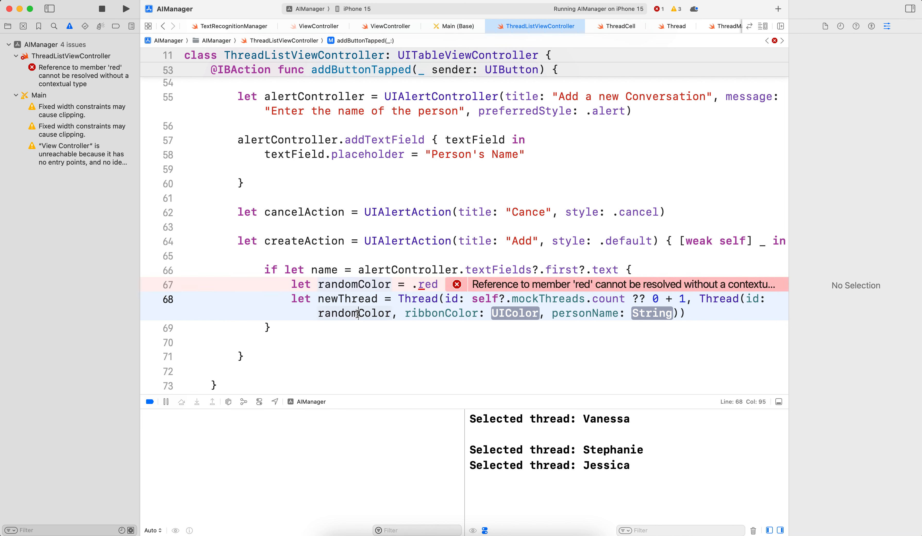
pyautogui.doubleClick(354, 313)
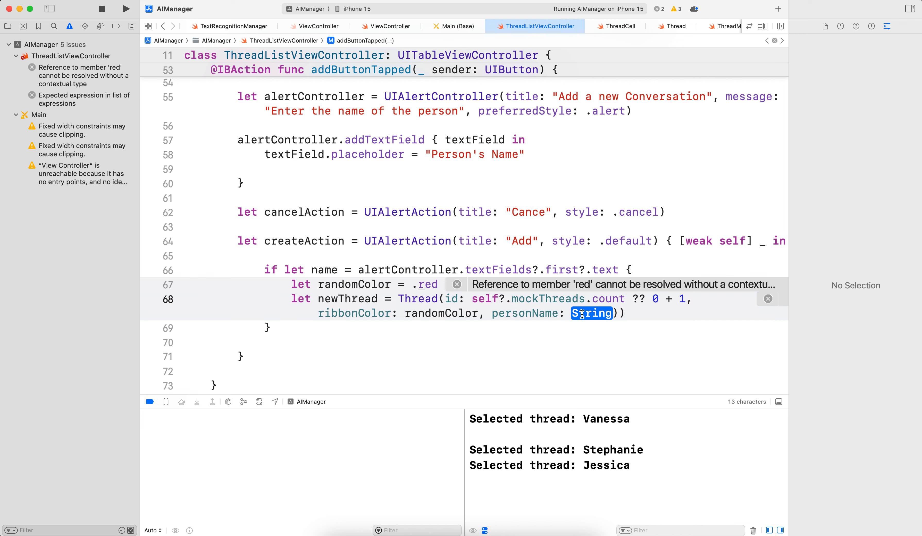
pyautogui.write('name')
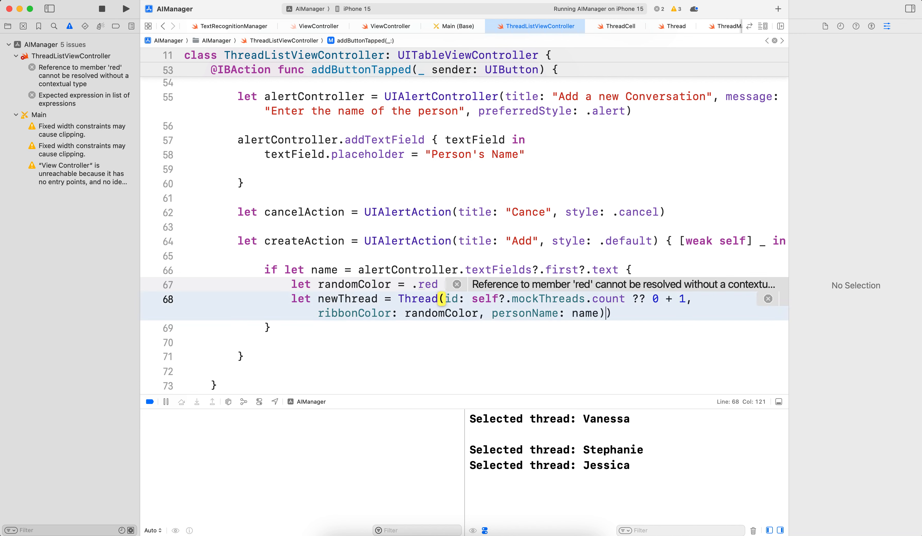
pyautogui.press('Backspace')
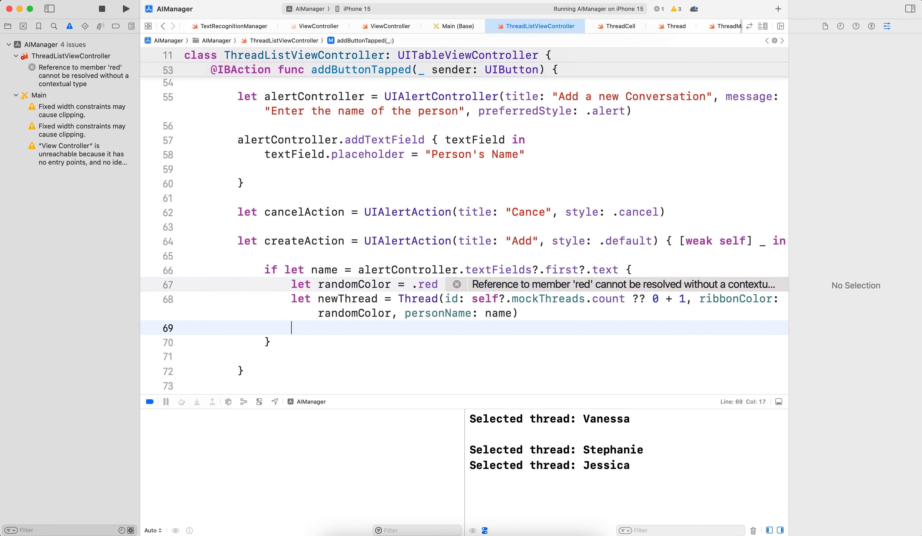
# - Call self?.addNewThread(thread: newThread) followed by a // todo comment
pyautogui.write('self')
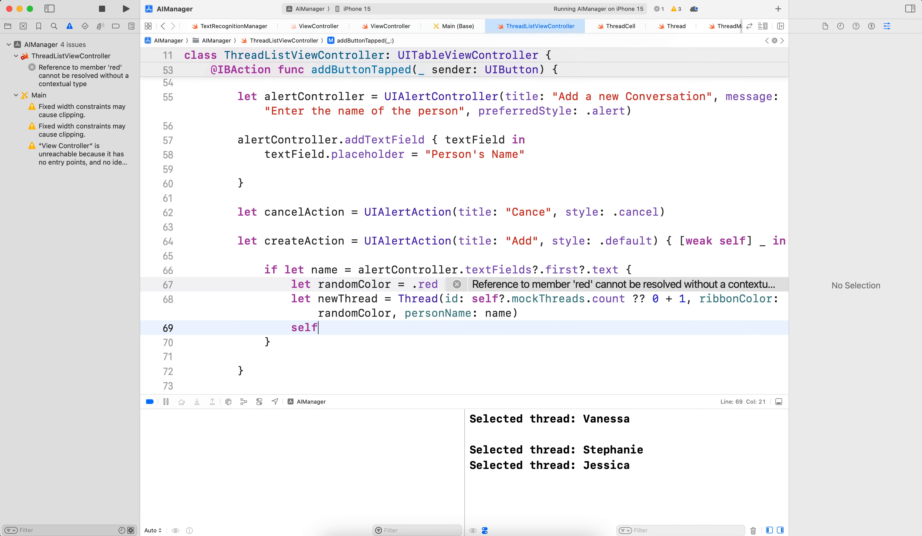
pyautogui.write('?.ad')
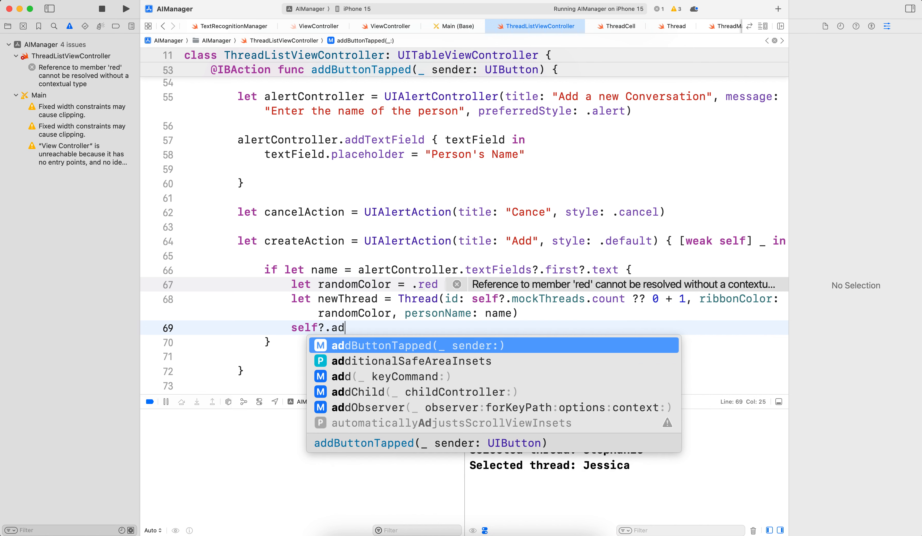
pyautogui.write('N')
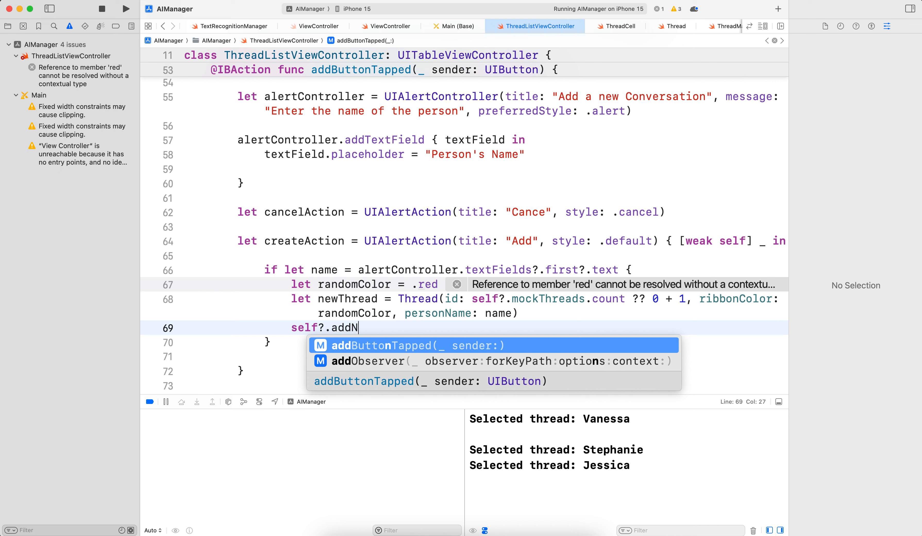
pyautogui.write('ewThrea')
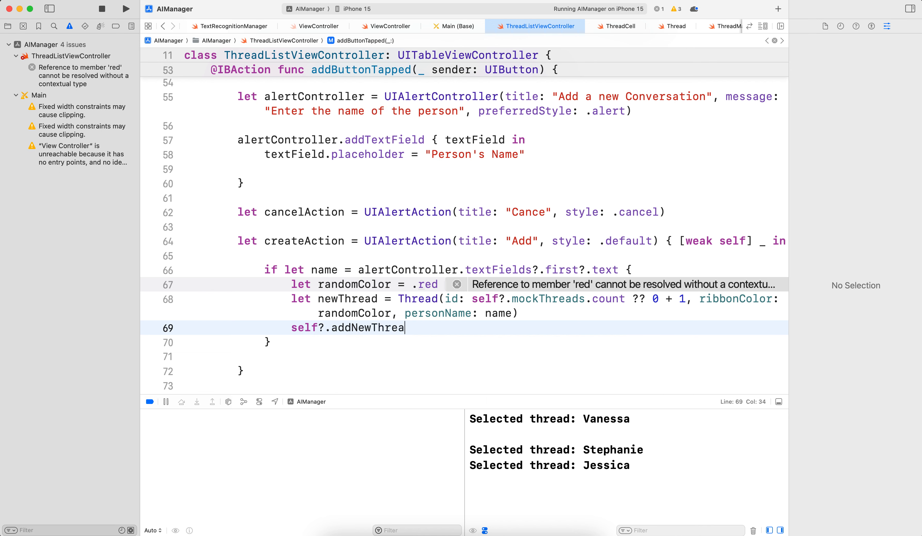
pyautogui.write('(thread)')
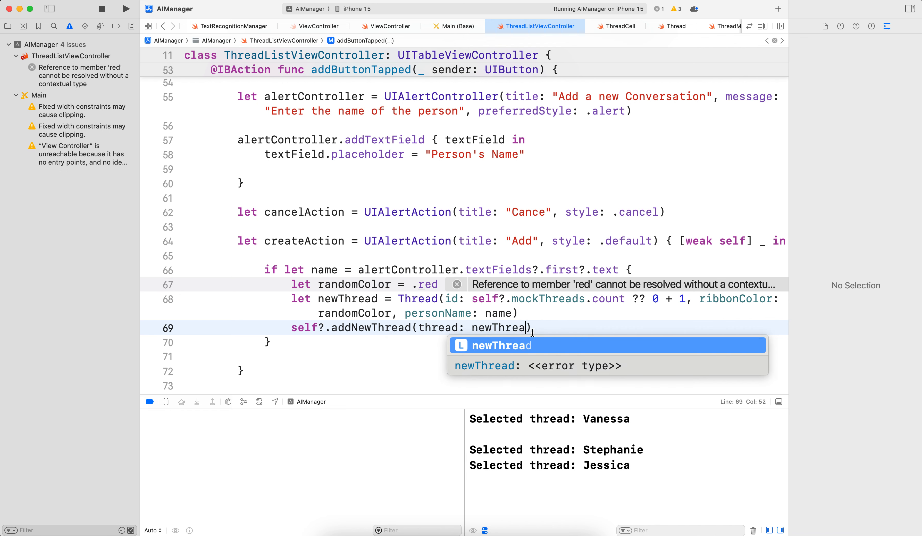
pyautogui.write(') /')
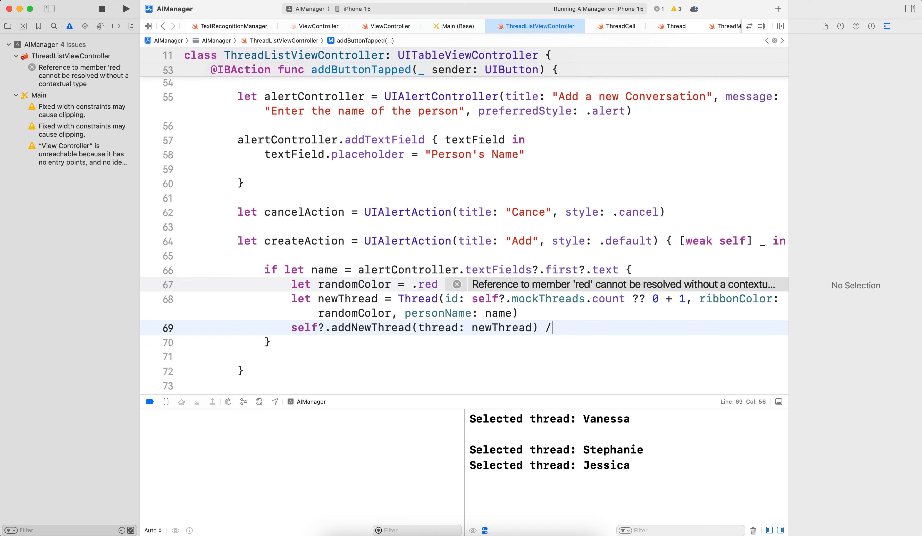
pyautogui.write('/ todo')
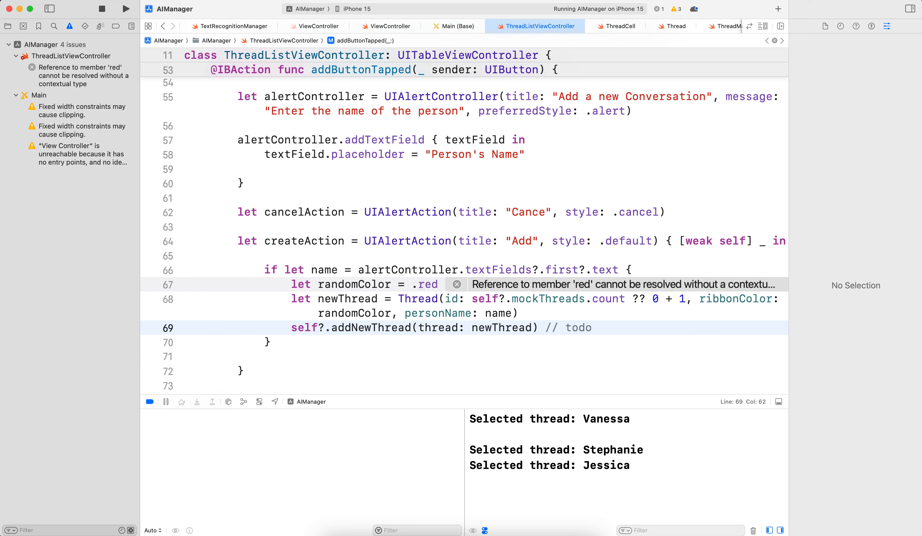